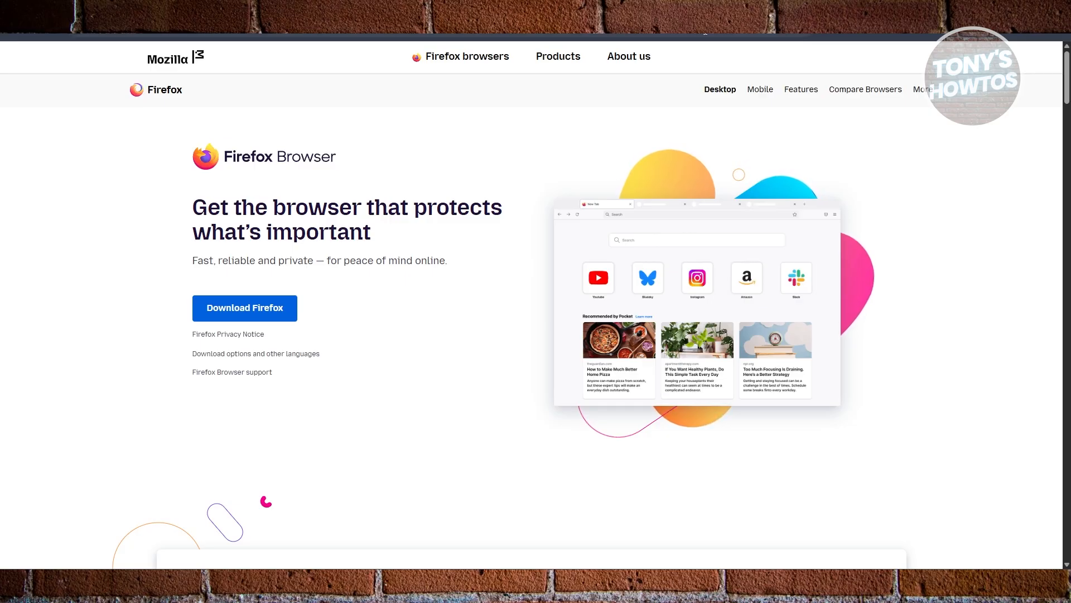
mouse_move(68, 175)
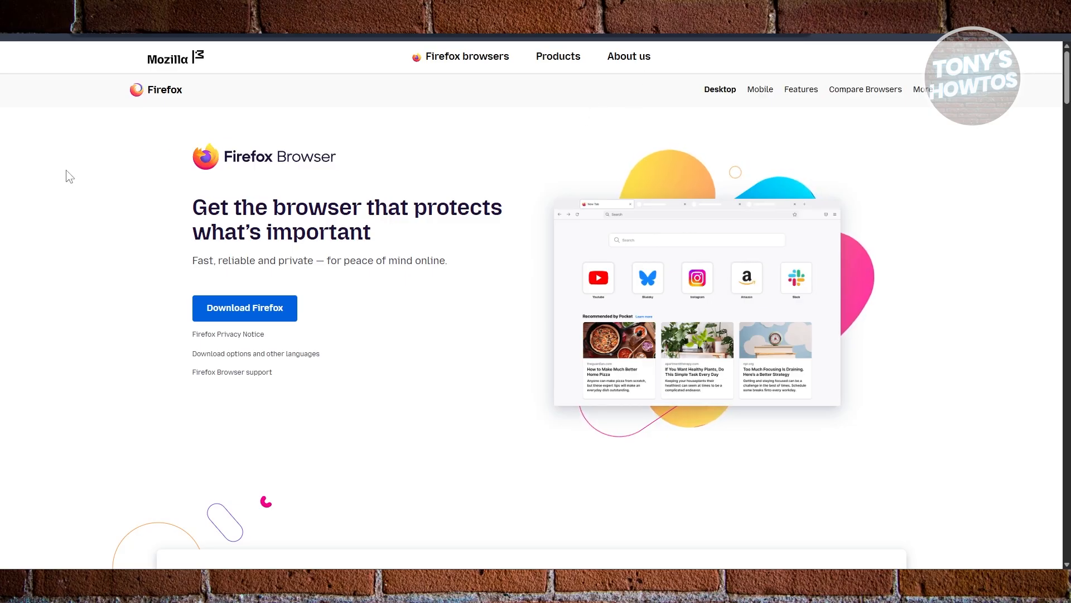
mouse_move(56, 212)
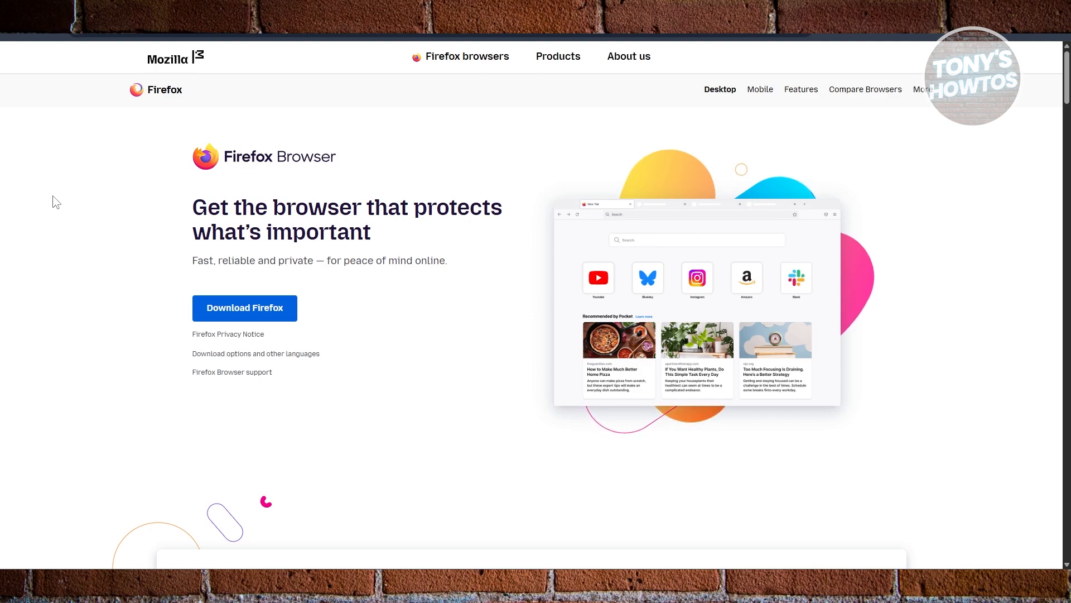
mouse_move(389, 256)
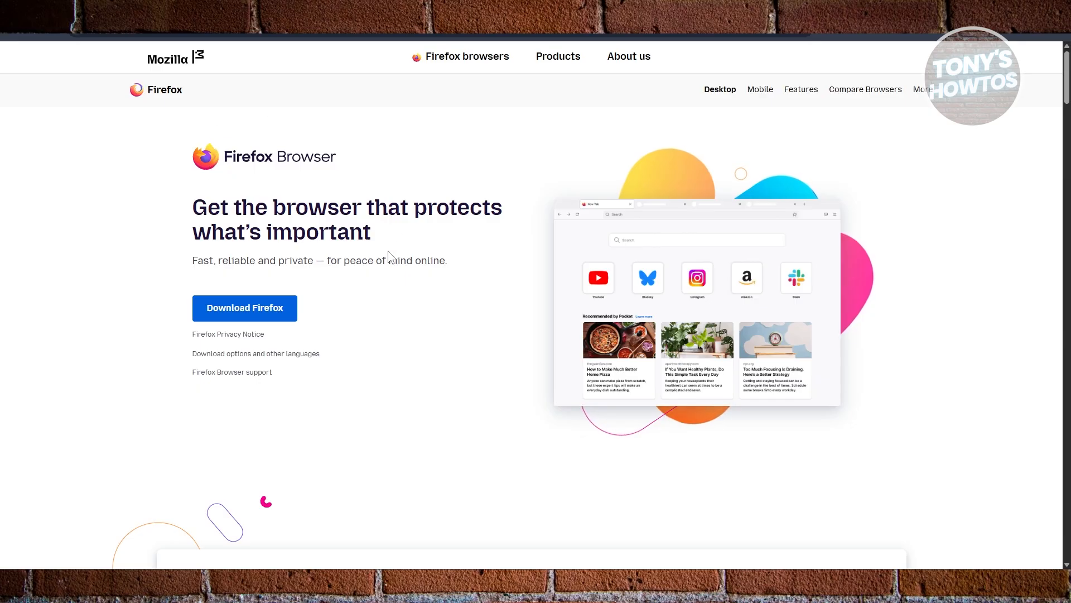
mouse_move(569, 236)
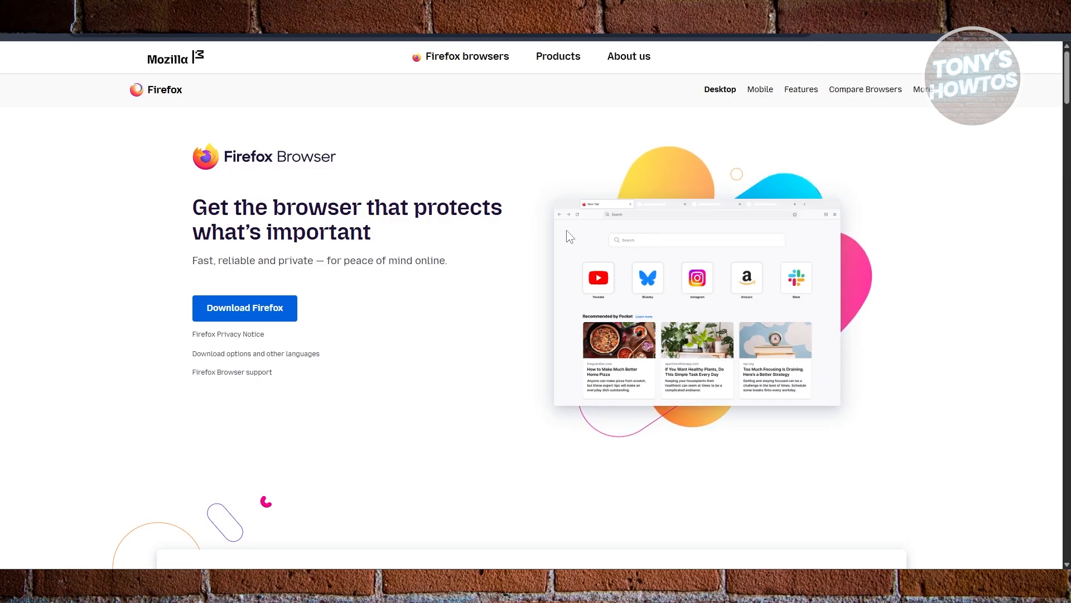
mouse_move(975, 145)
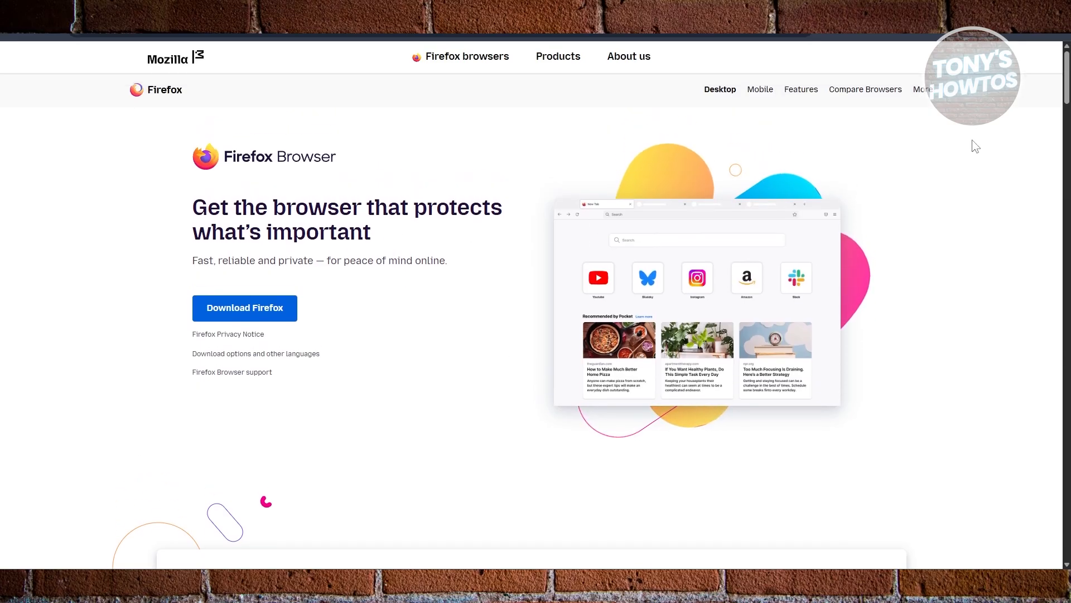
mouse_move(878, 124)
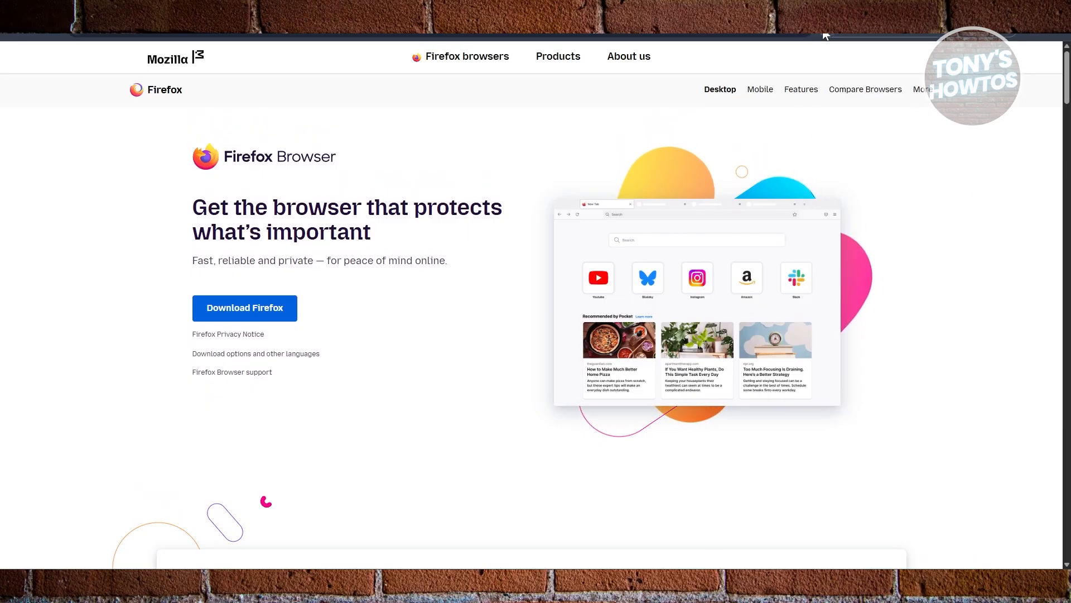
scroll(down, 3)
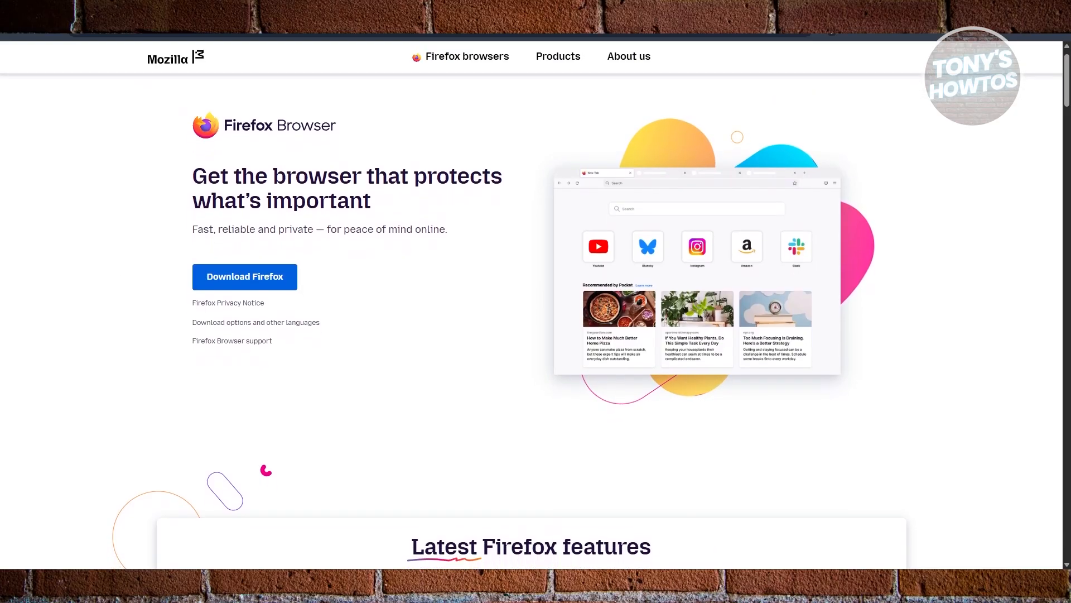
scroll(up, 3)
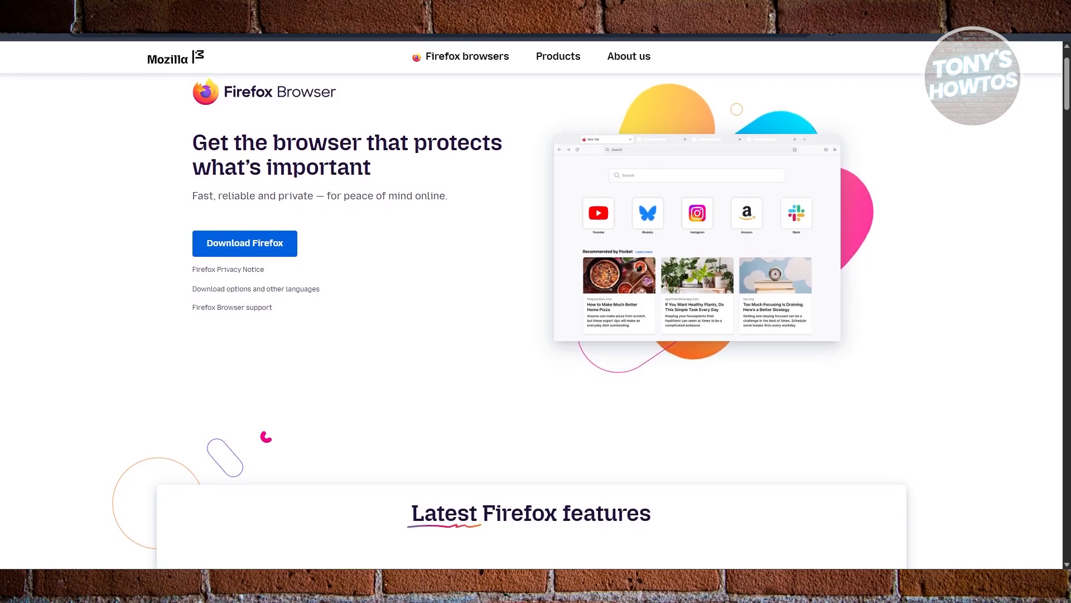
scroll(down, 3)
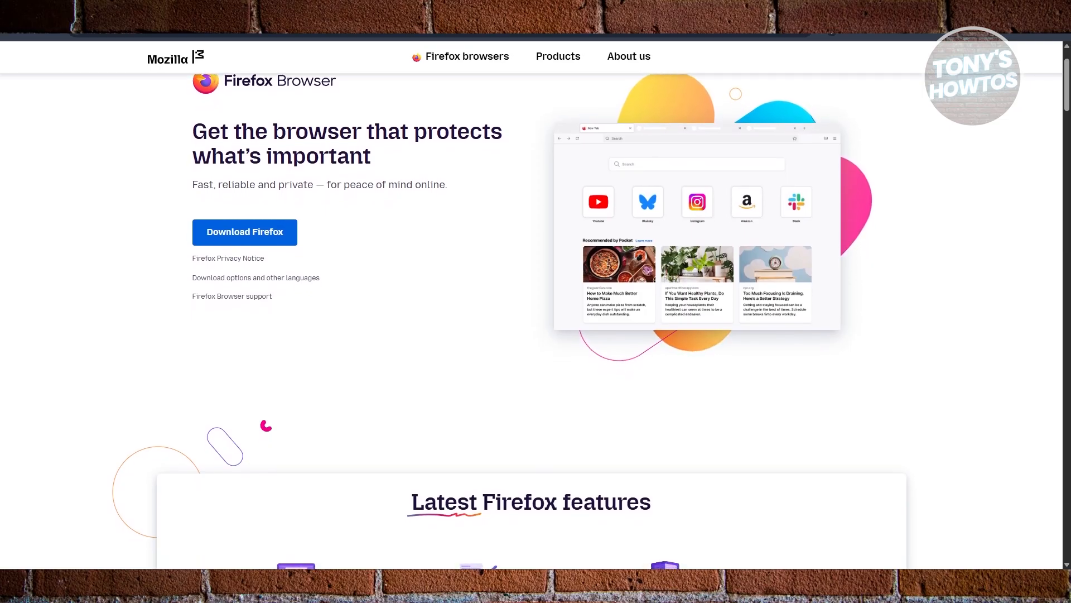
scroll(down, 3)
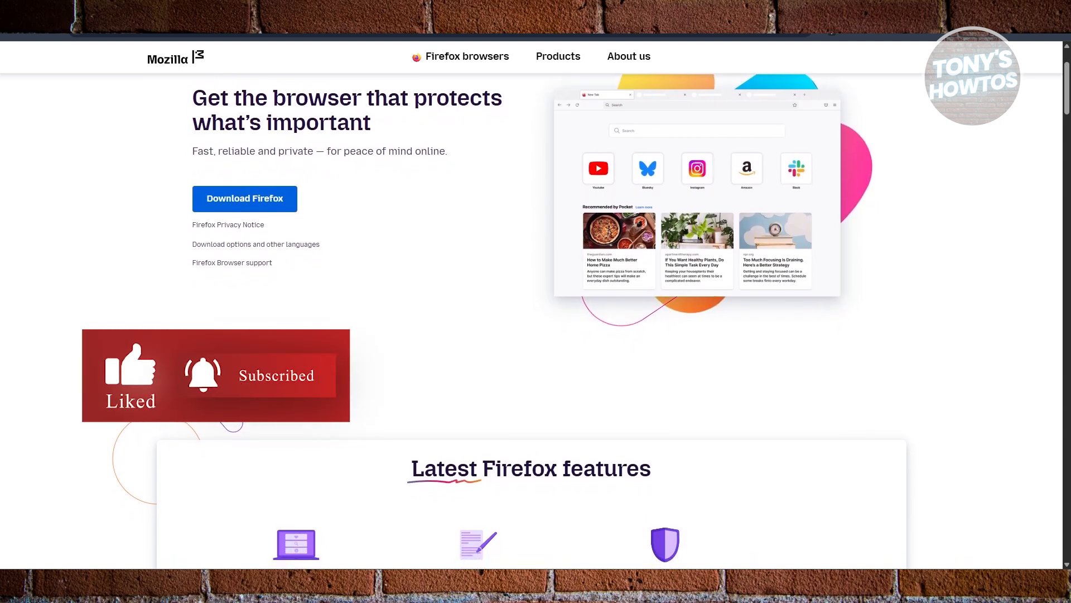
scroll(down, 3)
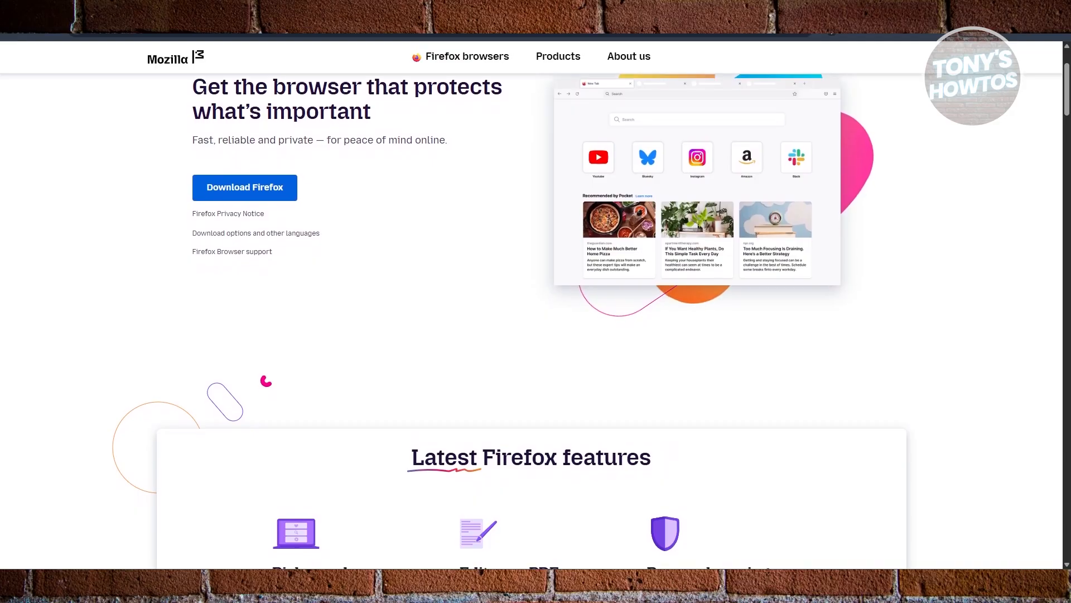
scroll(down, 3)
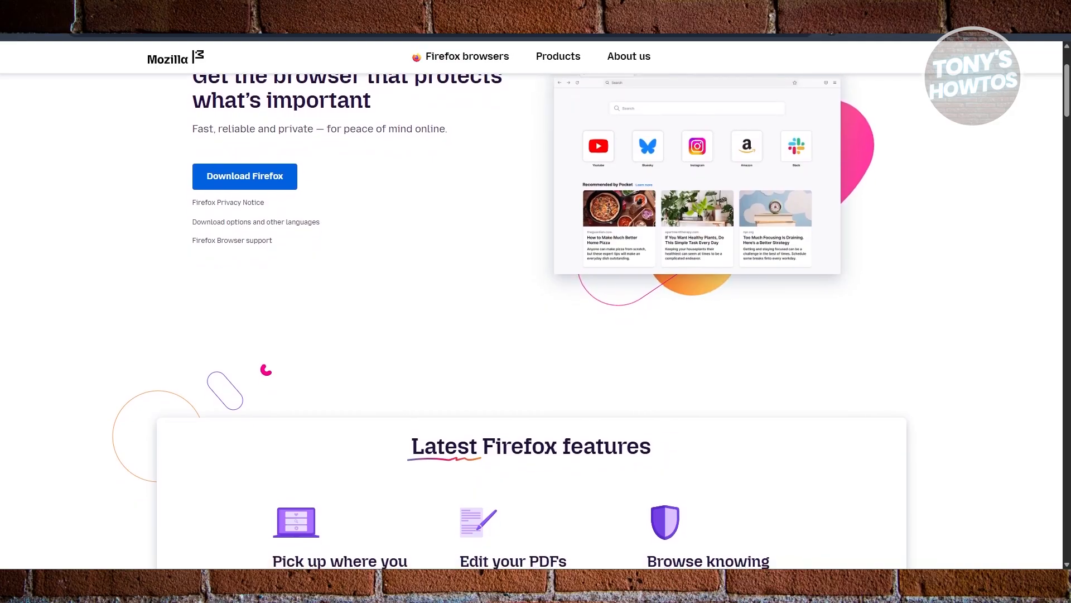
scroll(down, 3)
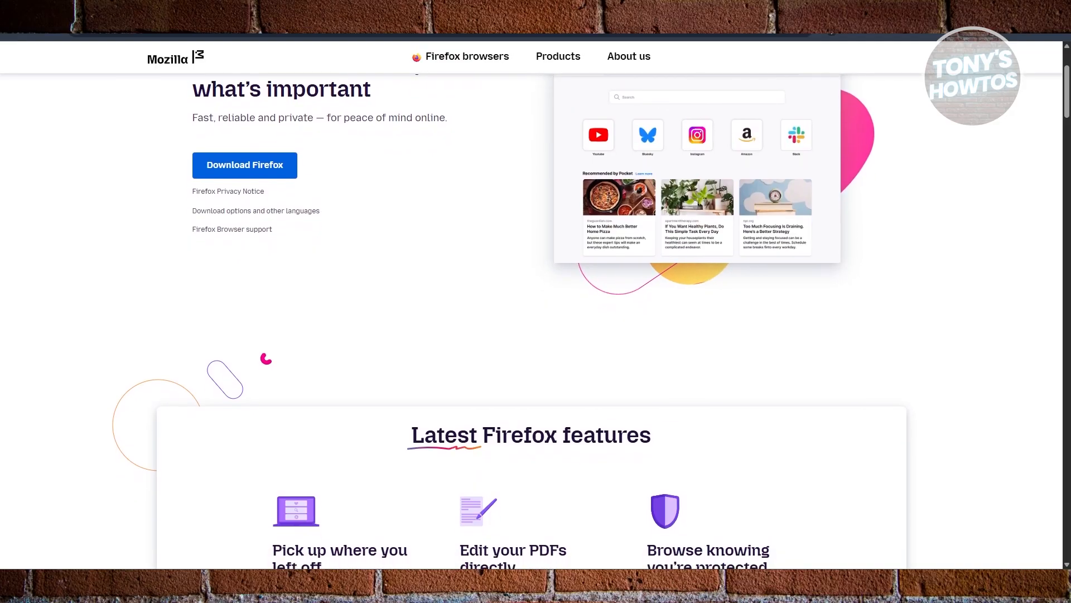
scroll(down, 3)
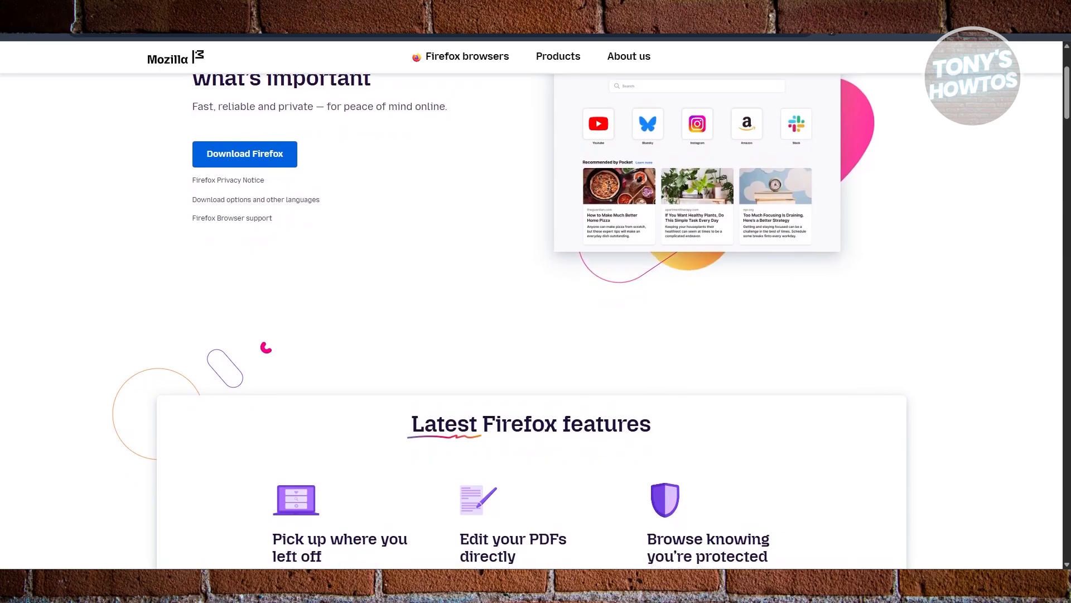
scroll(down, 3)
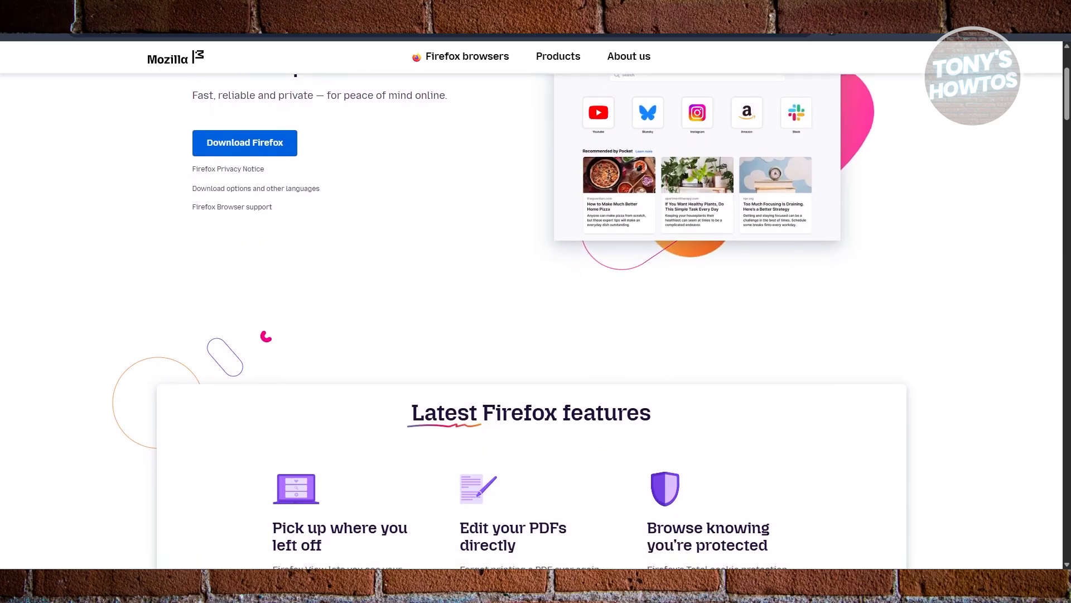
scroll(down, 3)
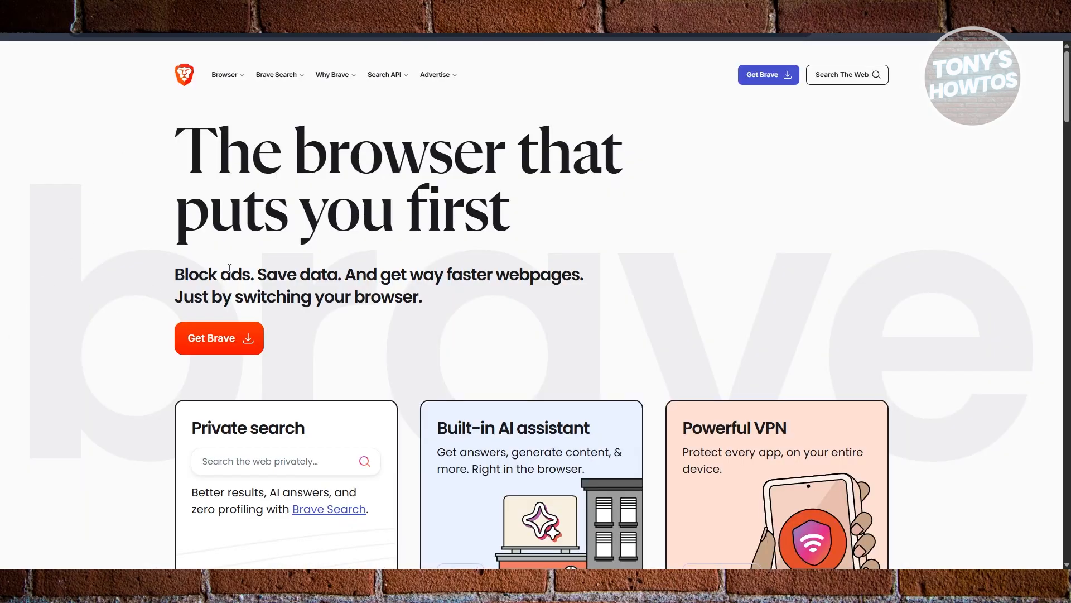
mouse_move(924, 210)
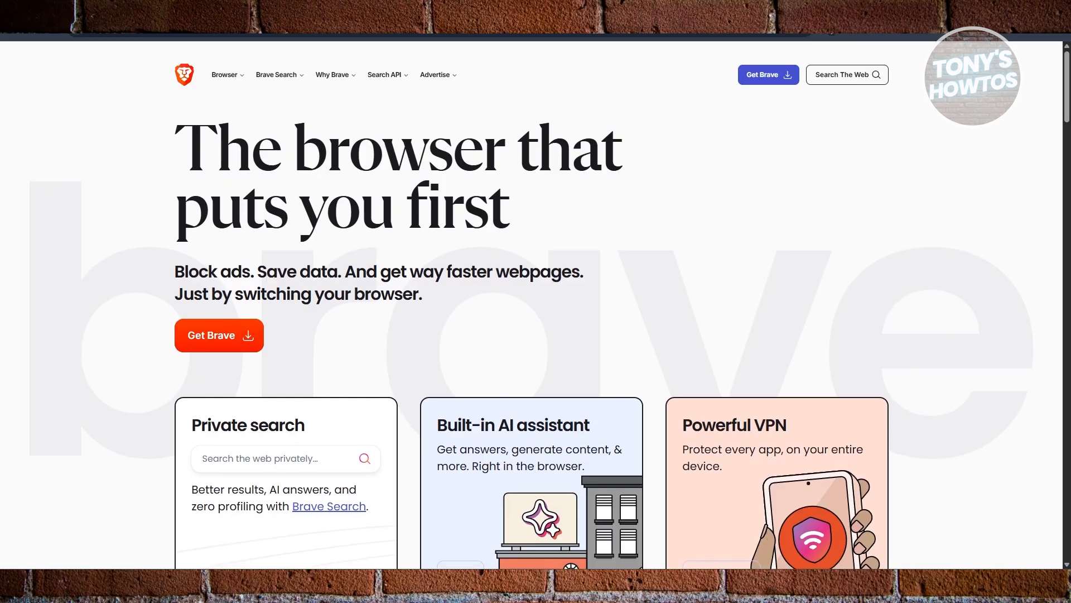
scroll(up, 3)
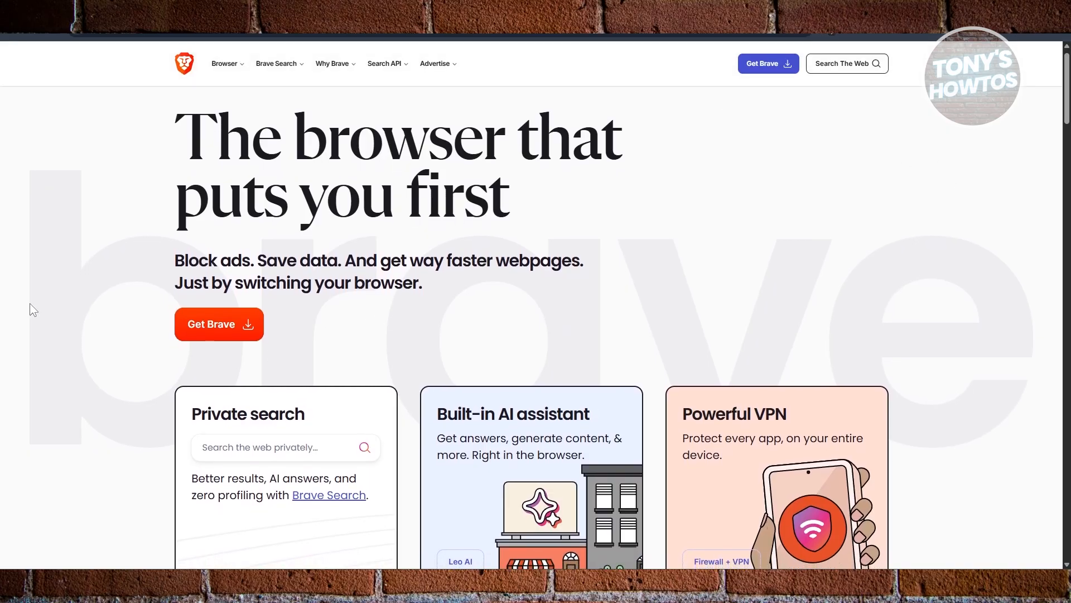
scroll(down, 3)
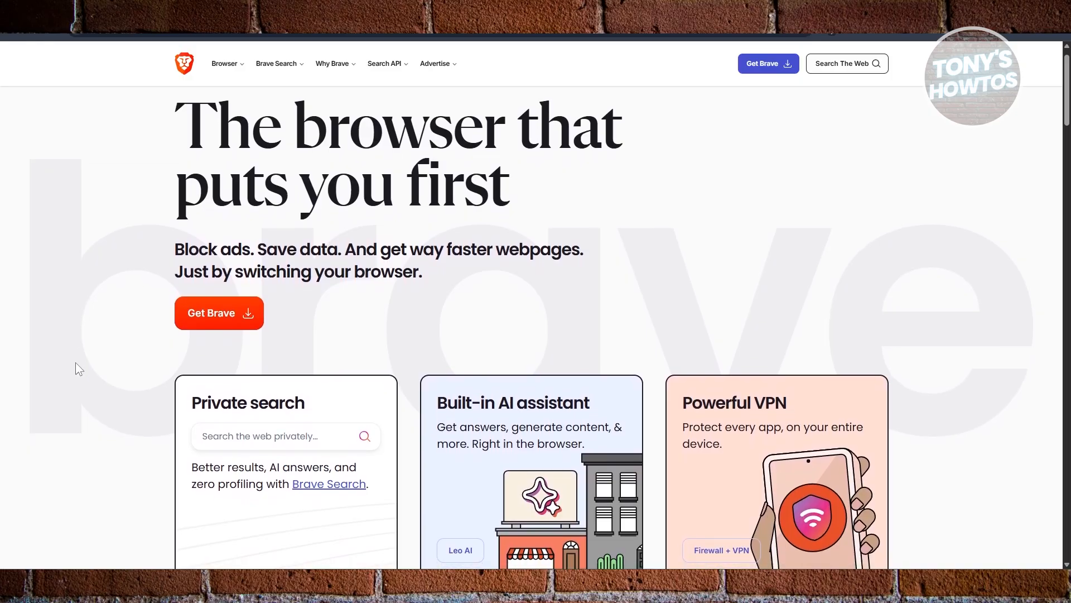
scroll(down, 3)
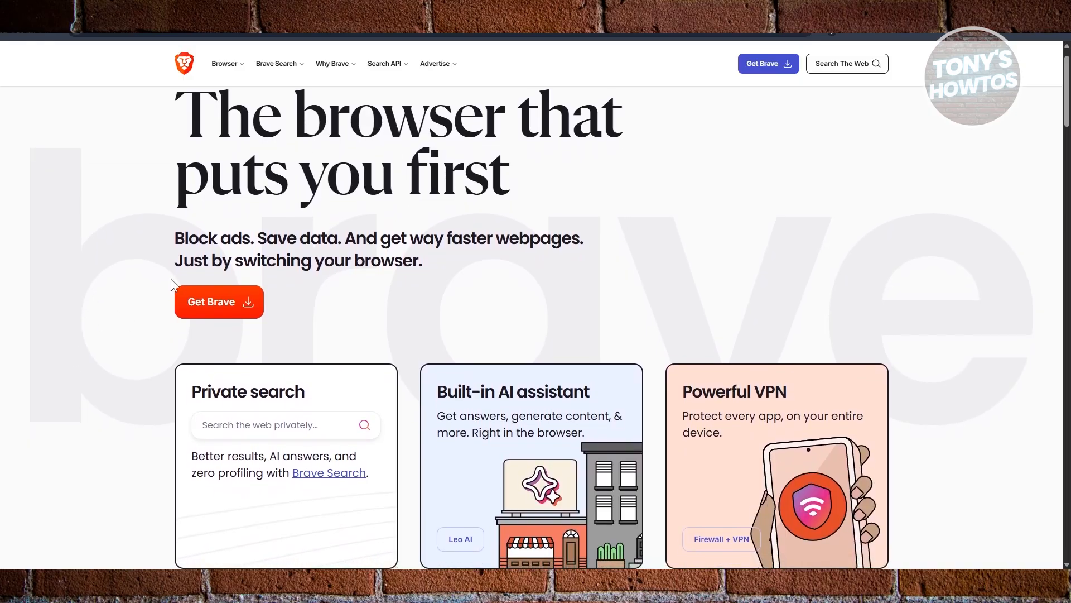
scroll(down, 3)
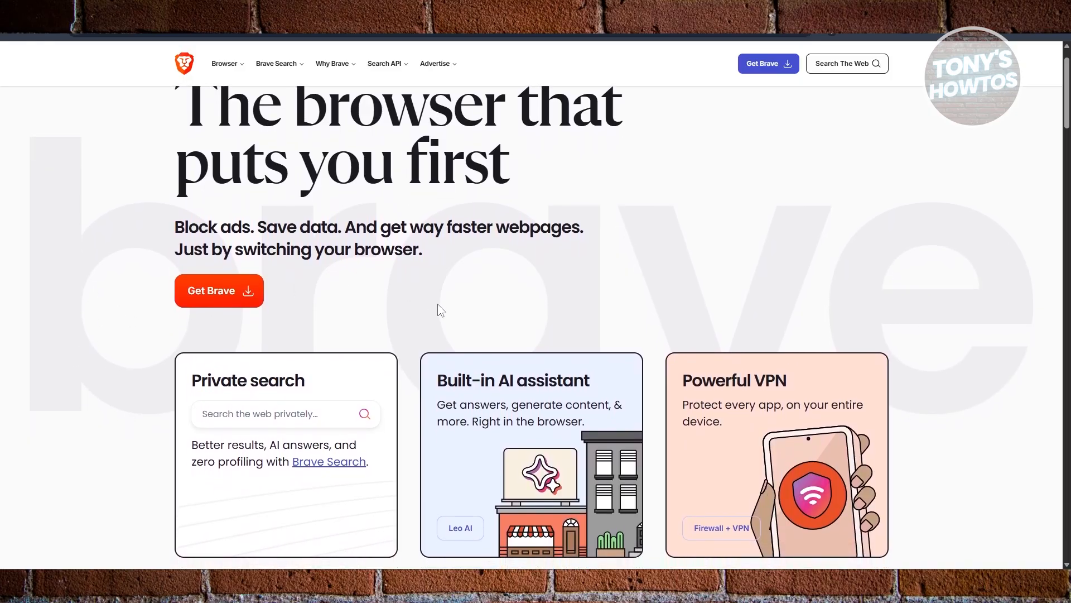
scroll(down, 3)
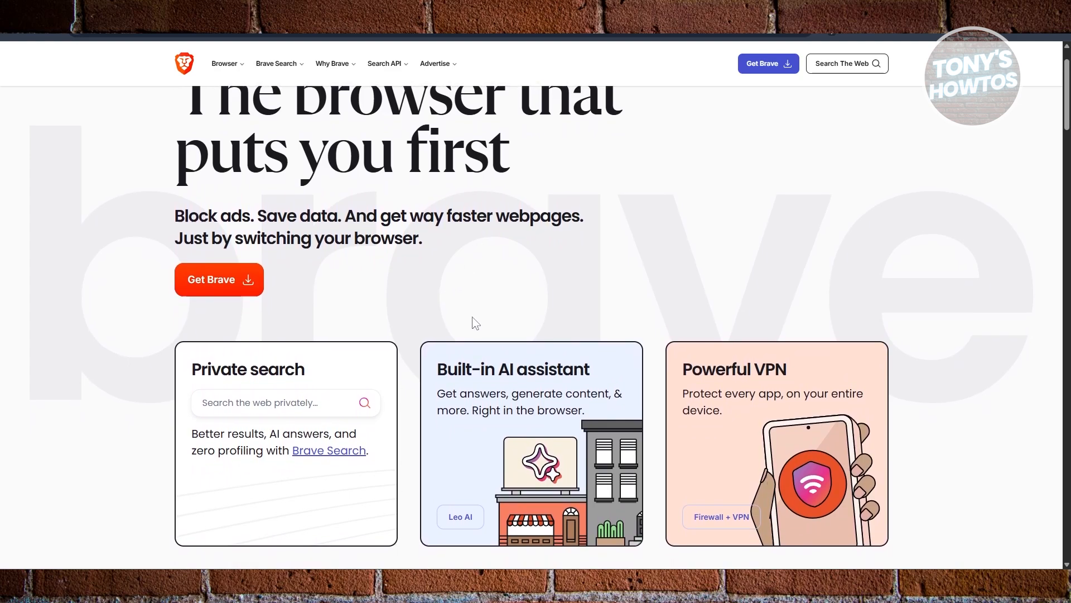
scroll(down, 3)
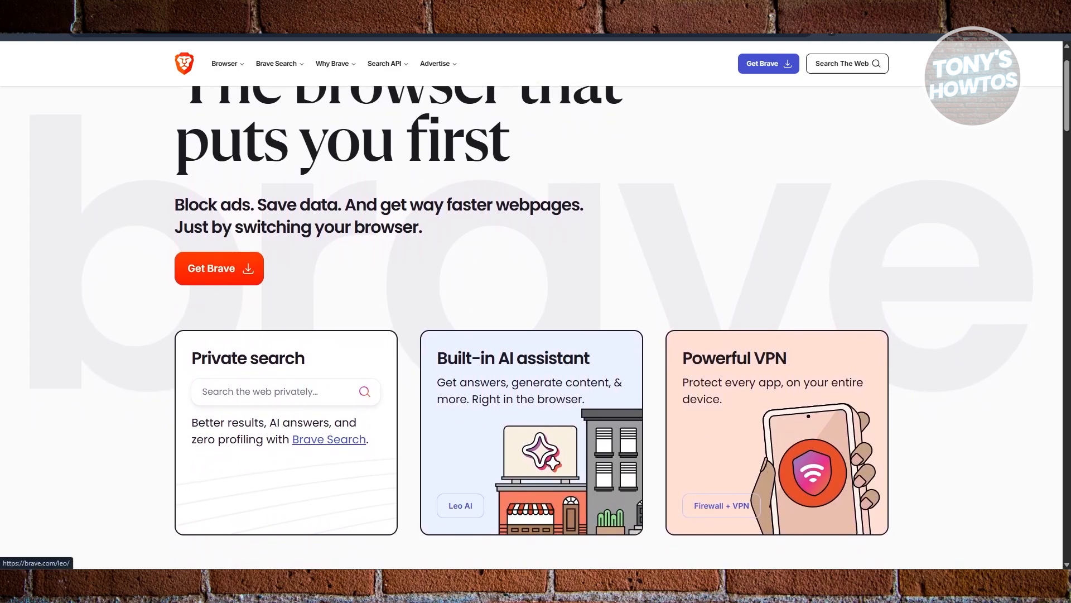
scroll(down, 3)
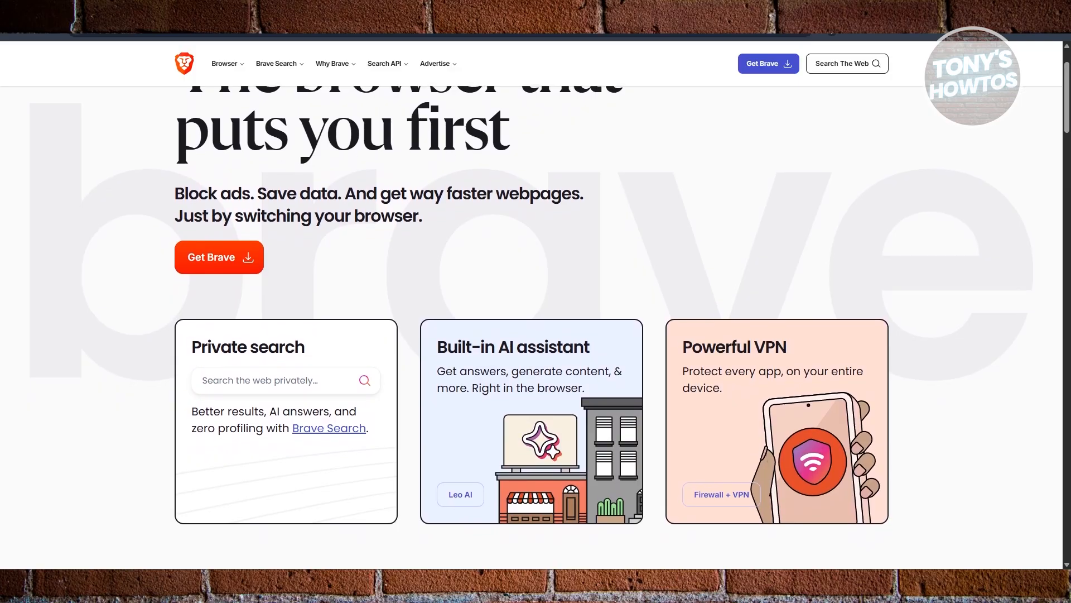
scroll(down, 3)
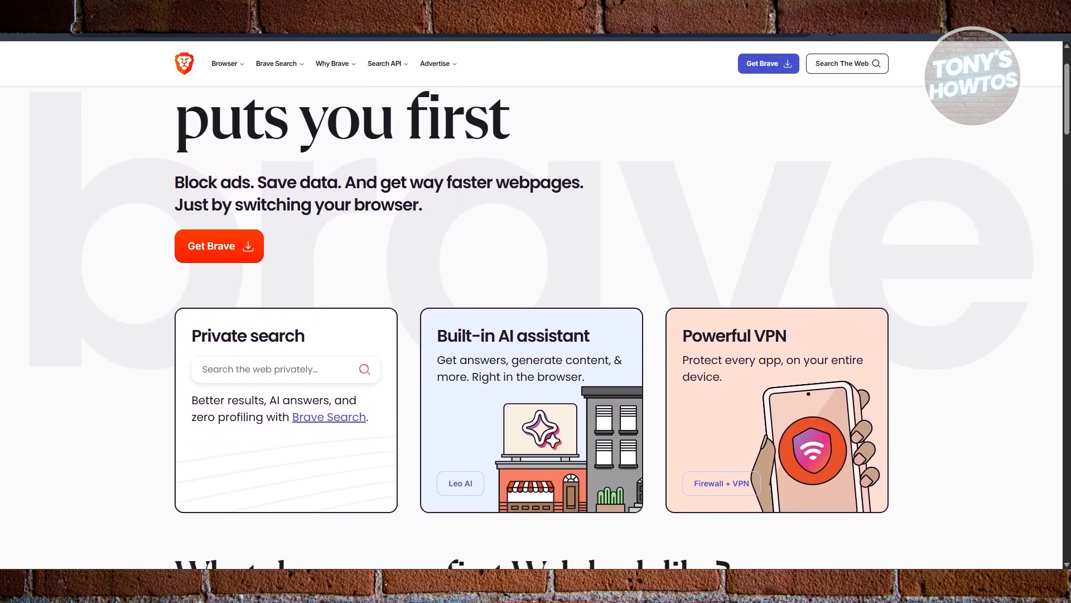
scroll(down, 3)
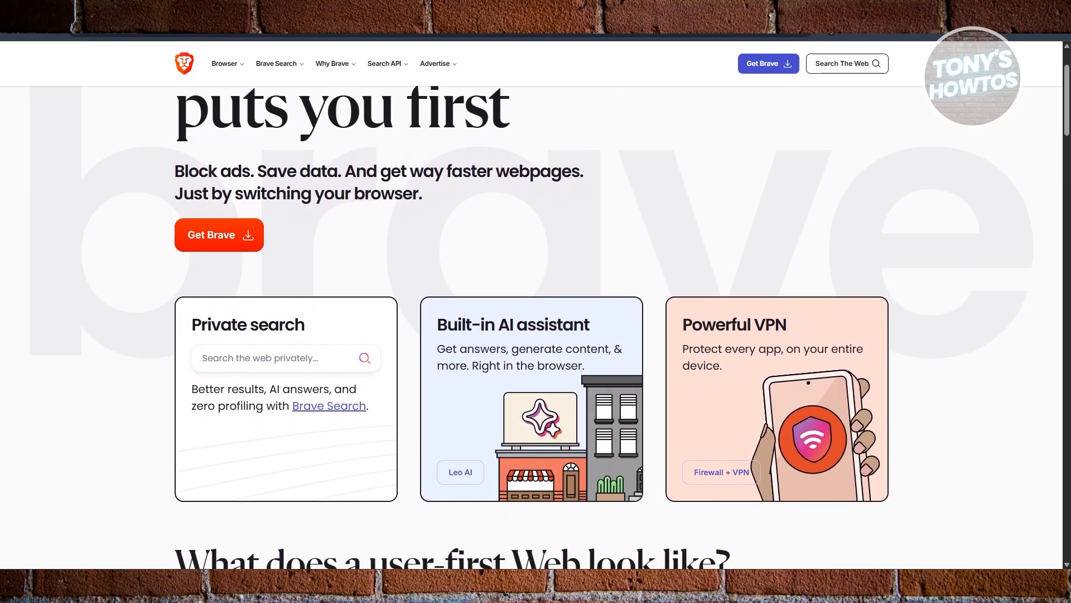
scroll(down, 3)
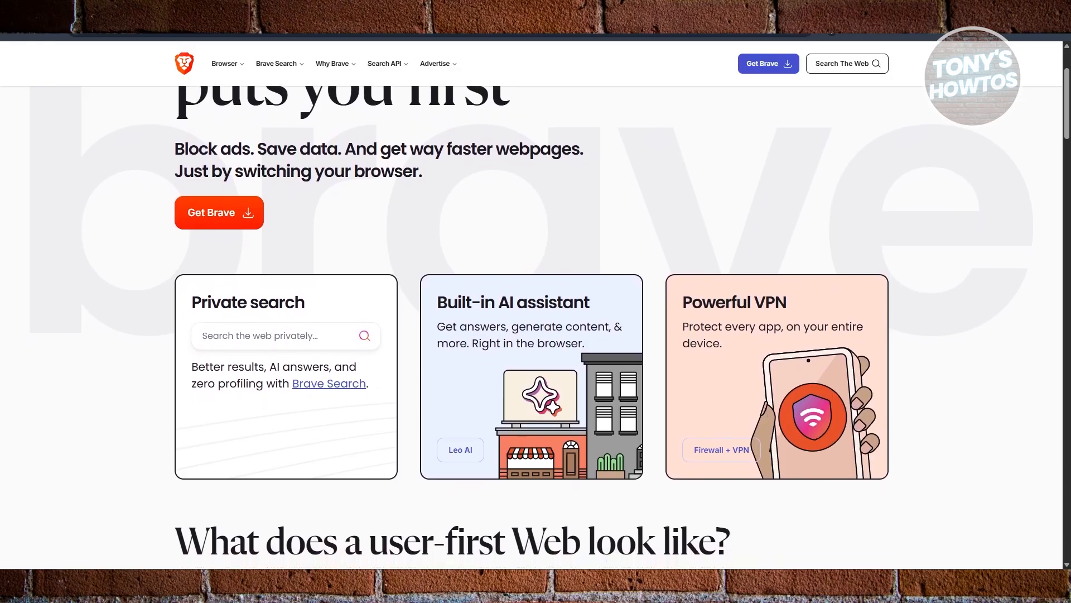
scroll(down, 3)
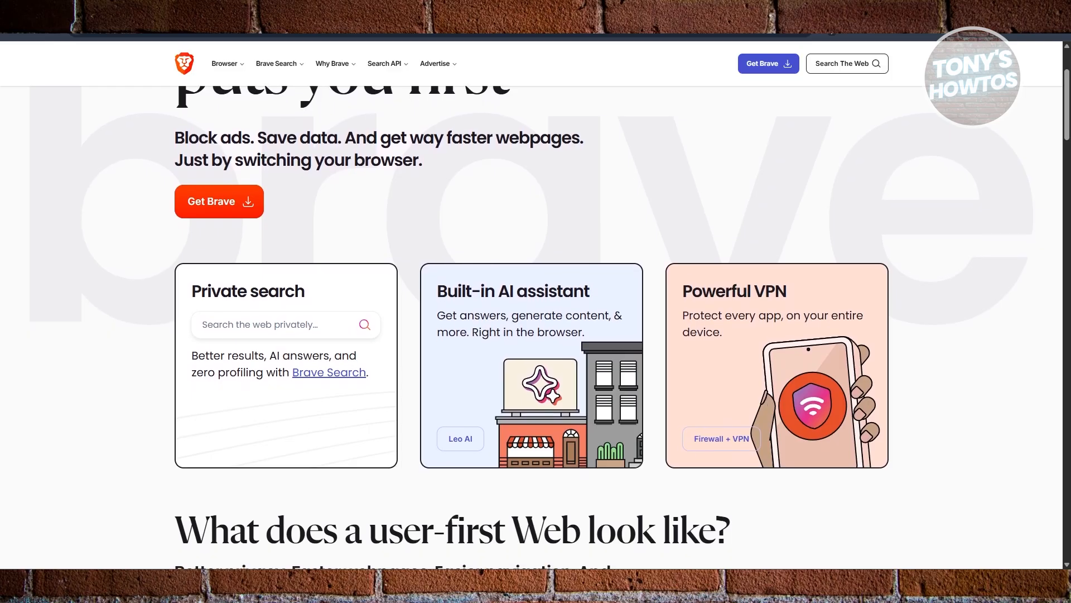
scroll(down, 3)
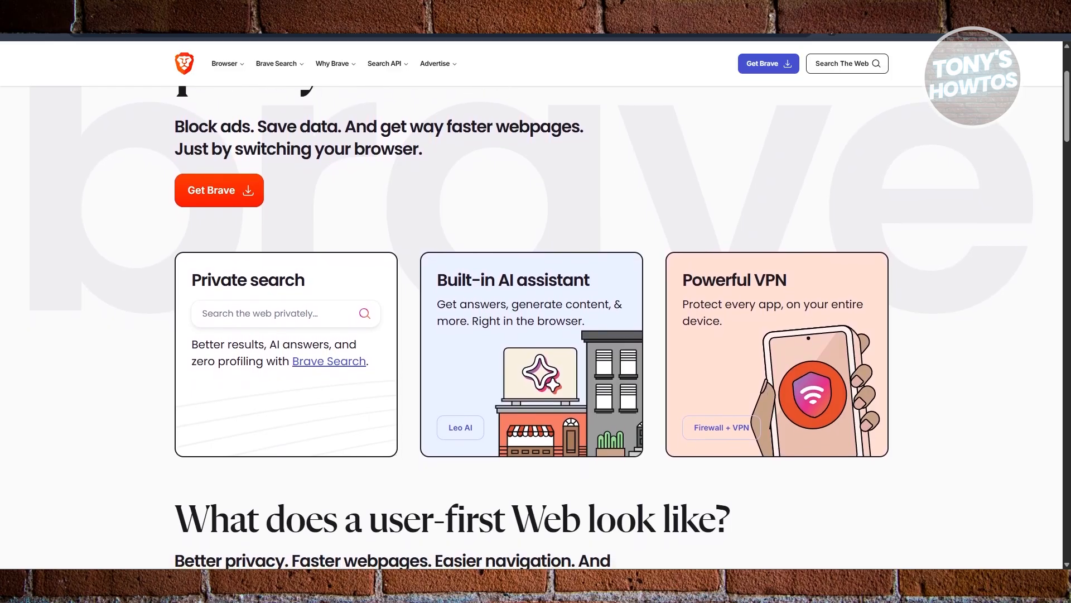
scroll(down, 3)
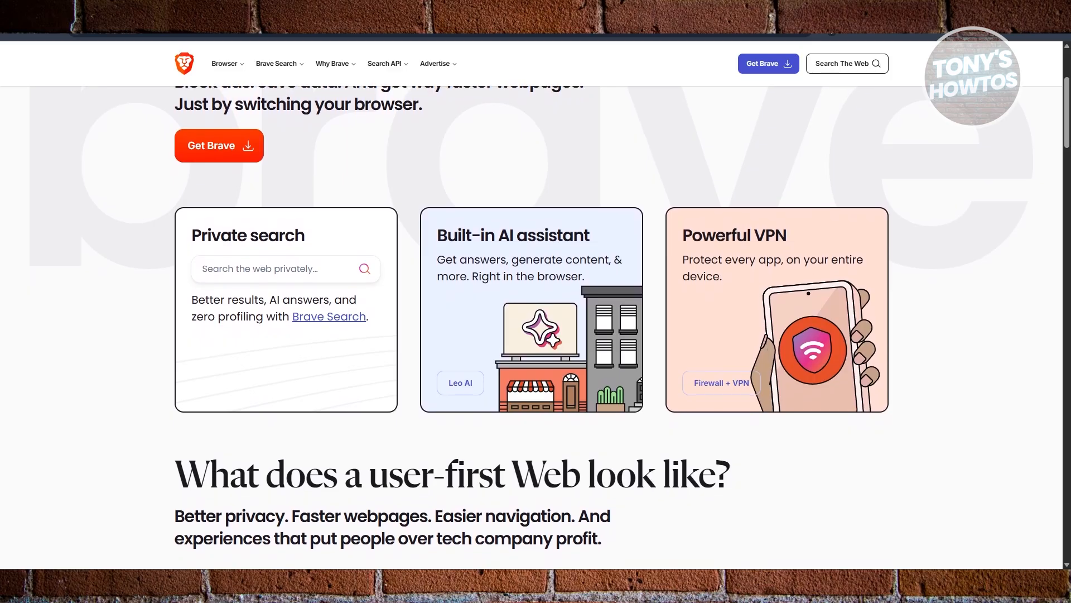
scroll(down, 3)
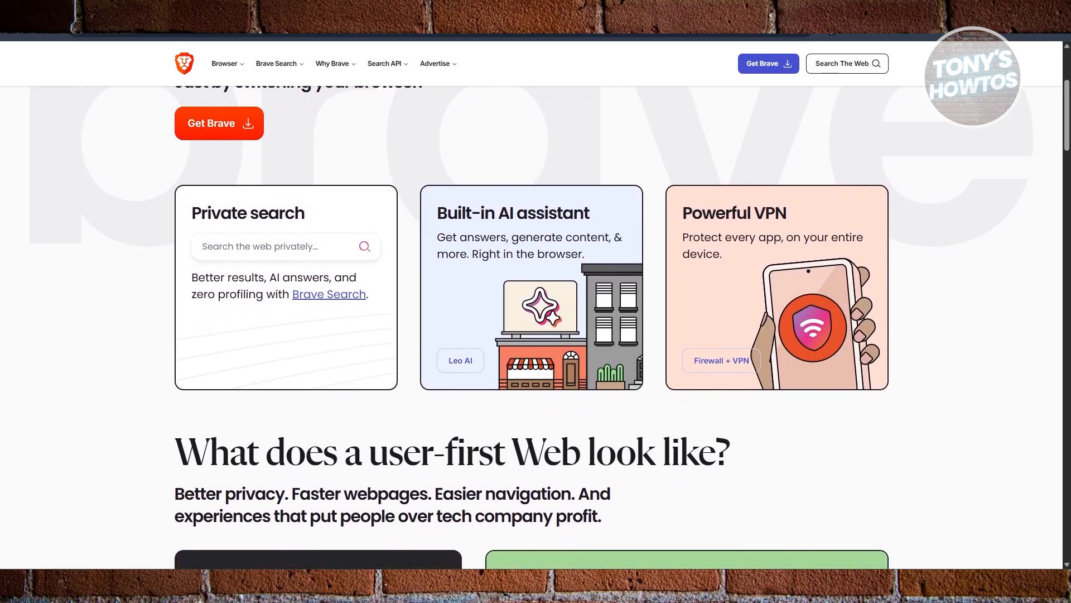
scroll(down, 3)
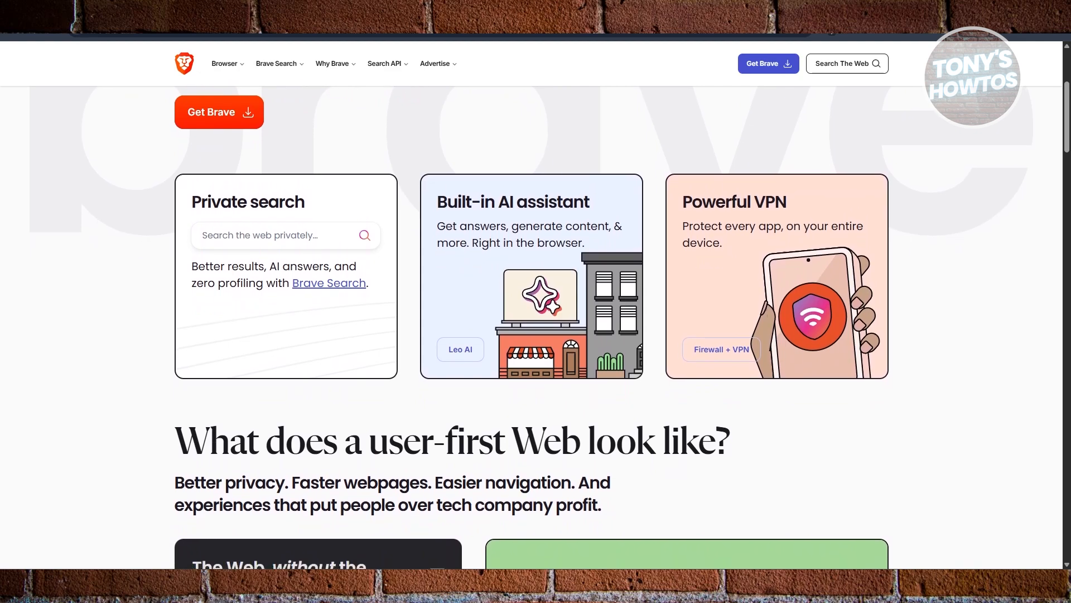
scroll(down, 3)
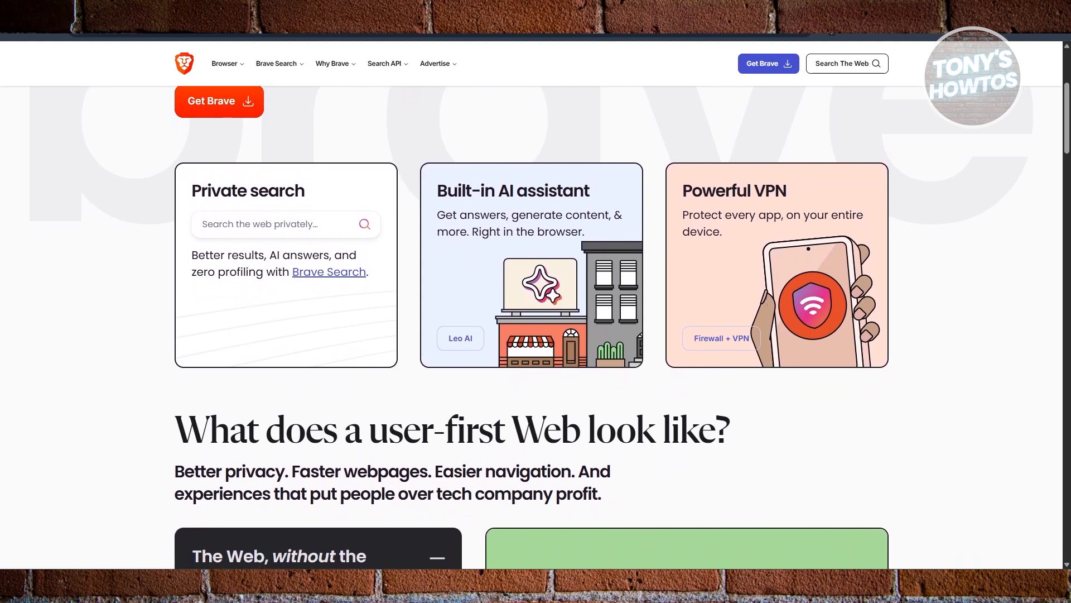
scroll(down, 3)
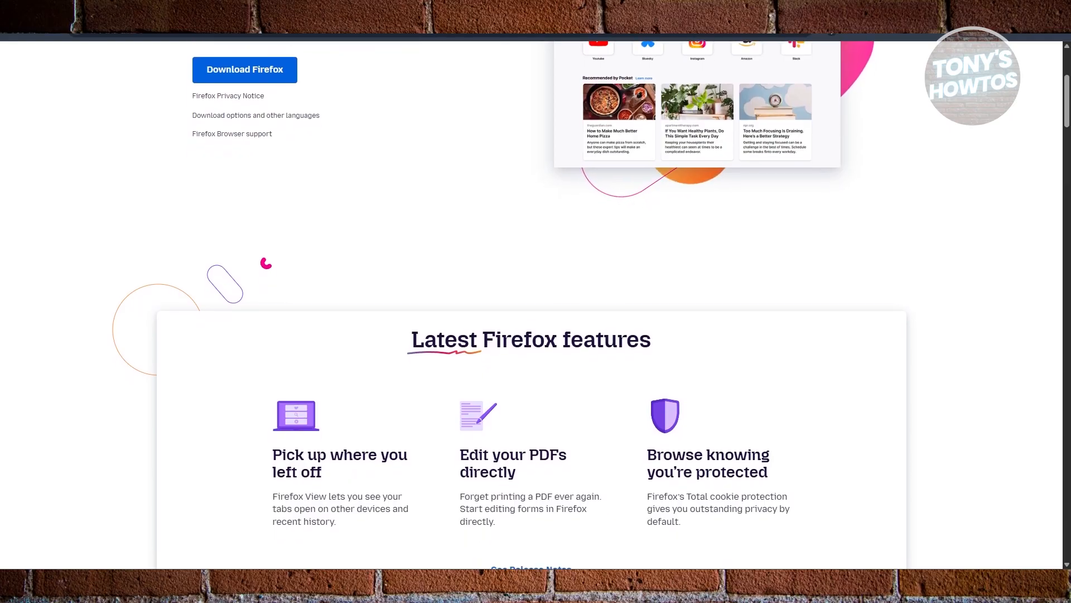
scroll(down, 3)
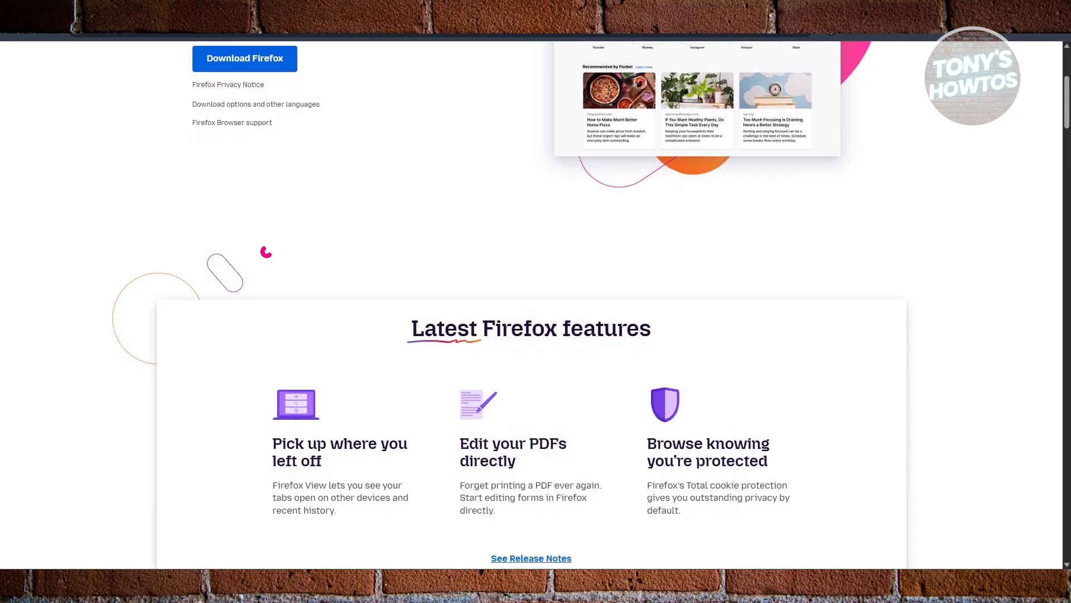
scroll(up, 3)
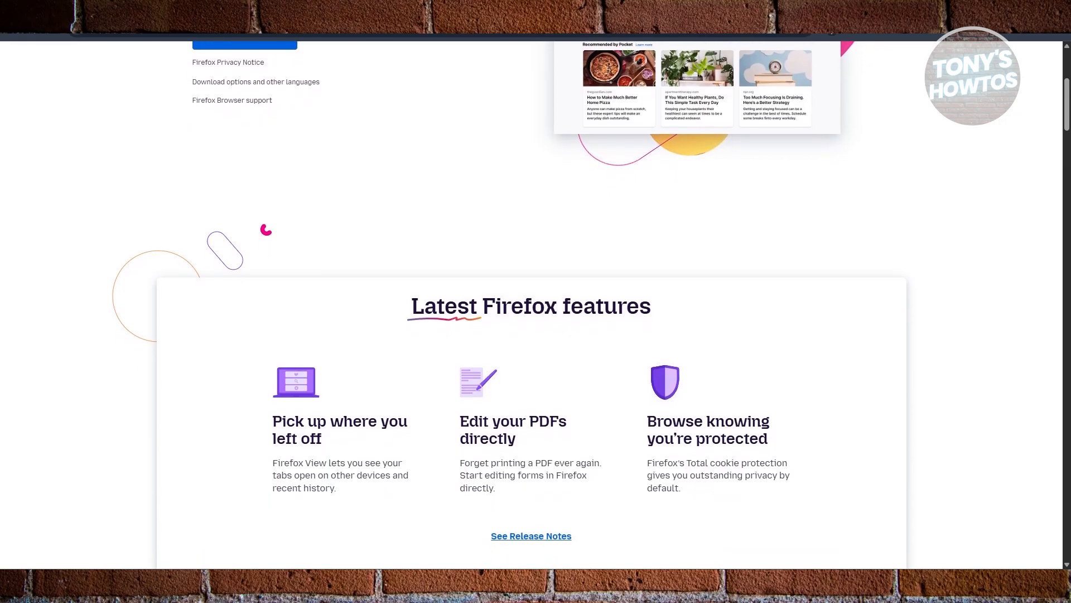
scroll(up, 3)
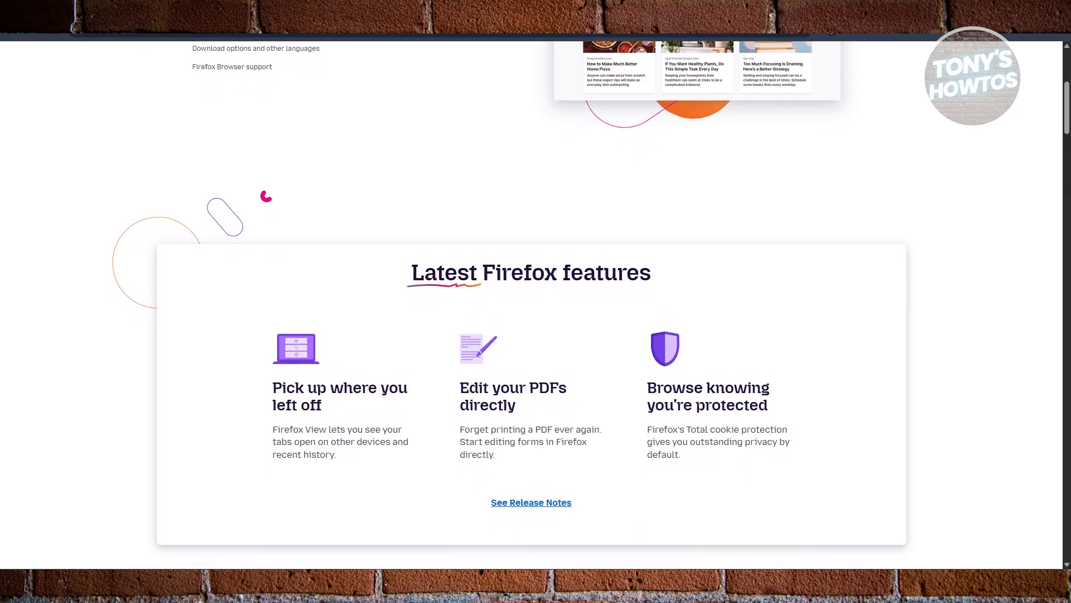
scroll(down, 3)
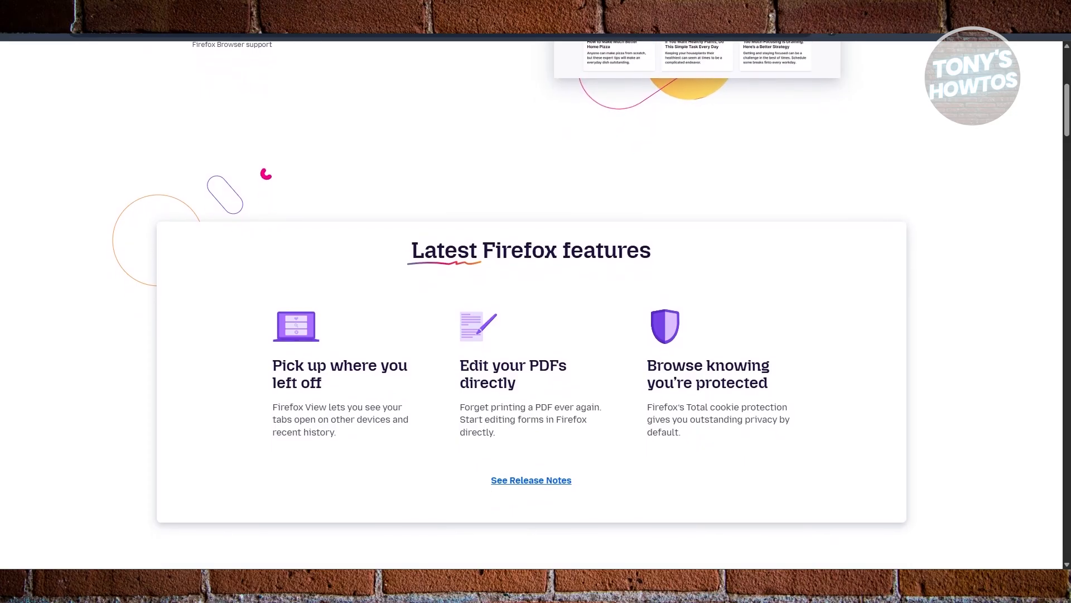
scroll(down, 3)
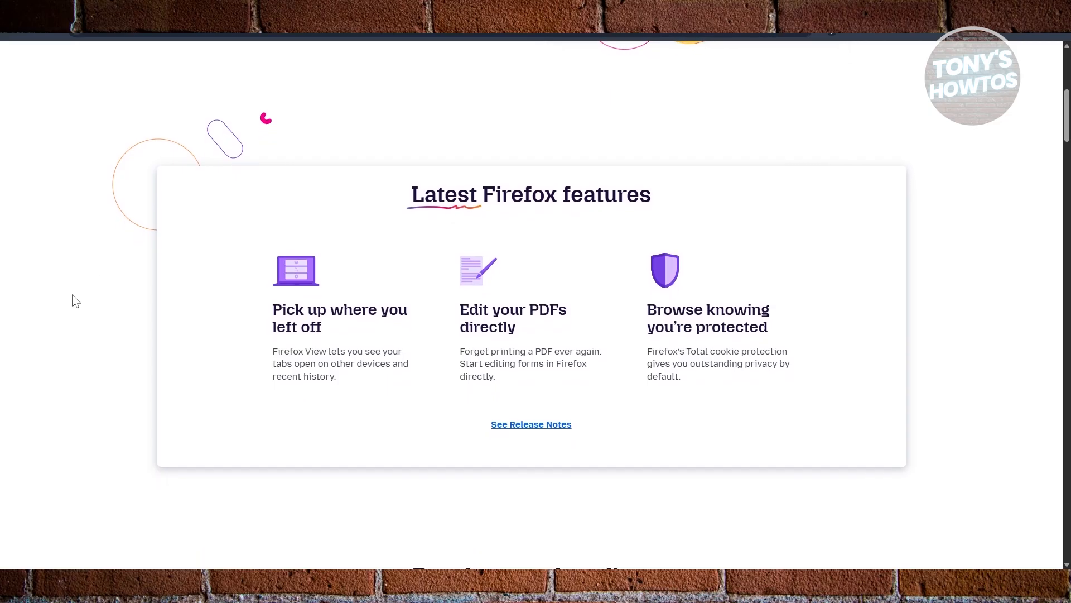
scroll(down, 3)
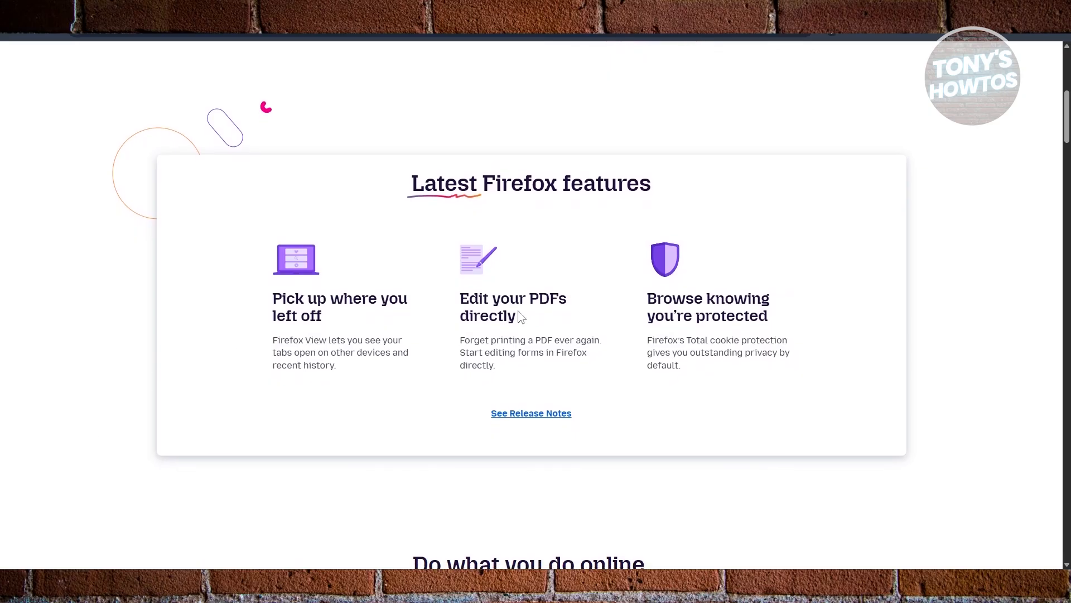
scroll(down, 3)
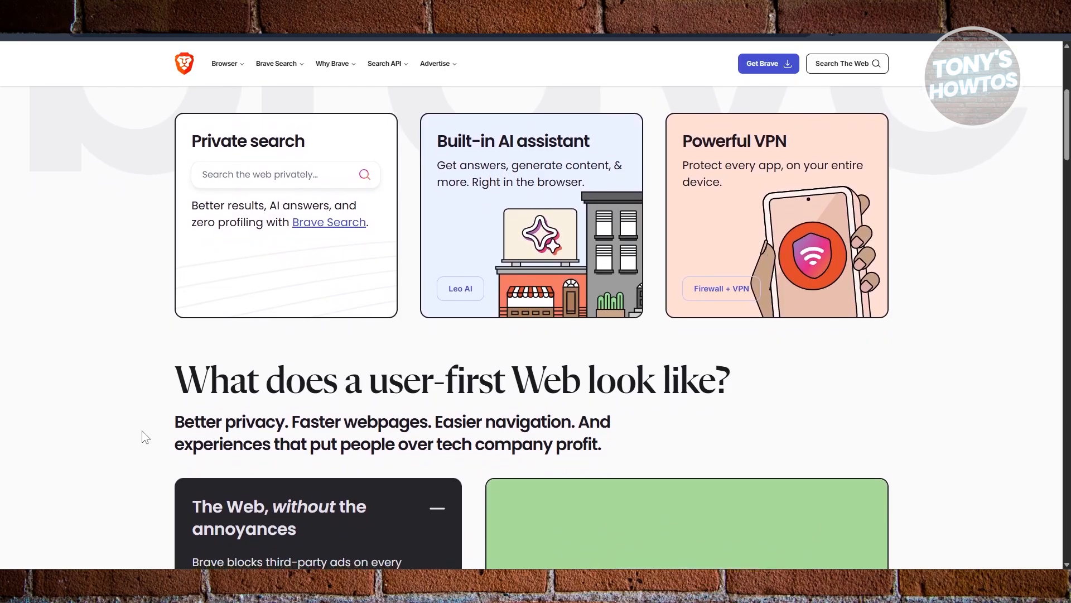
scroll(down, 3)
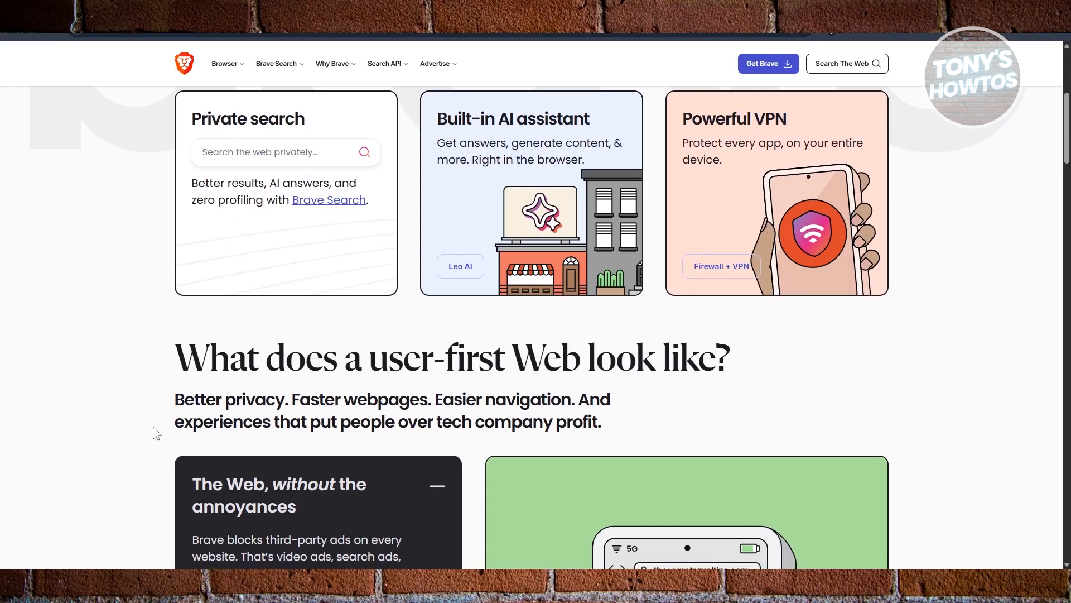
scroll(down, 3)
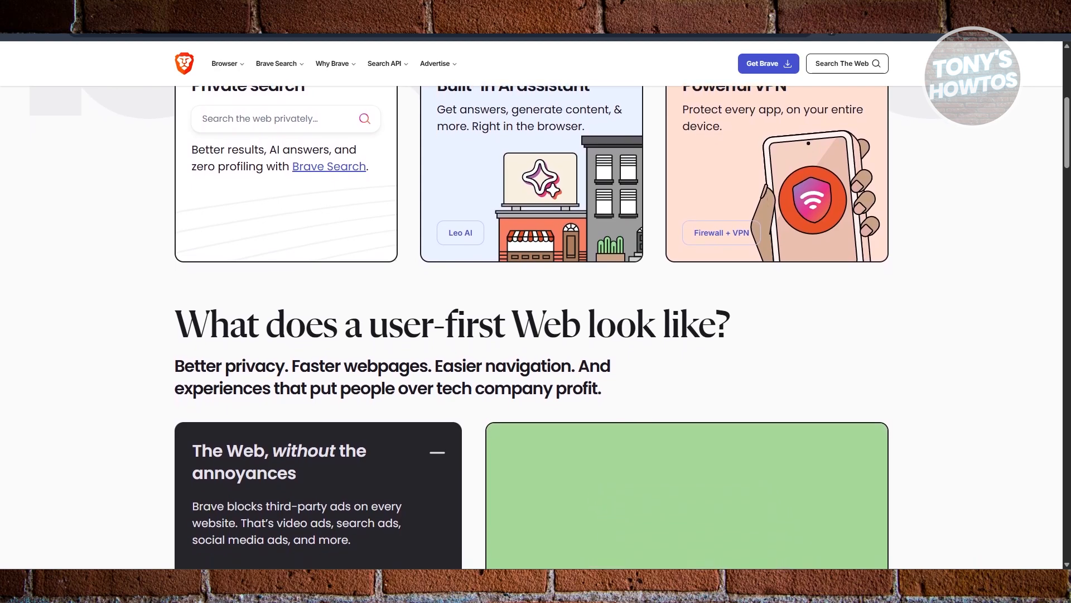
scroll(down, 3)
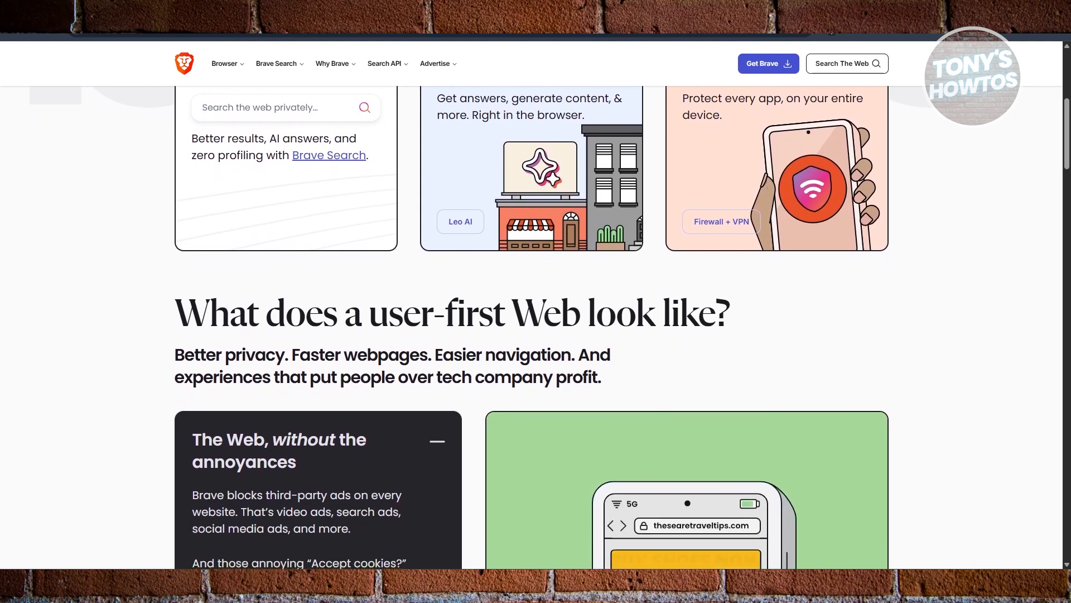
scroll(down, 3)
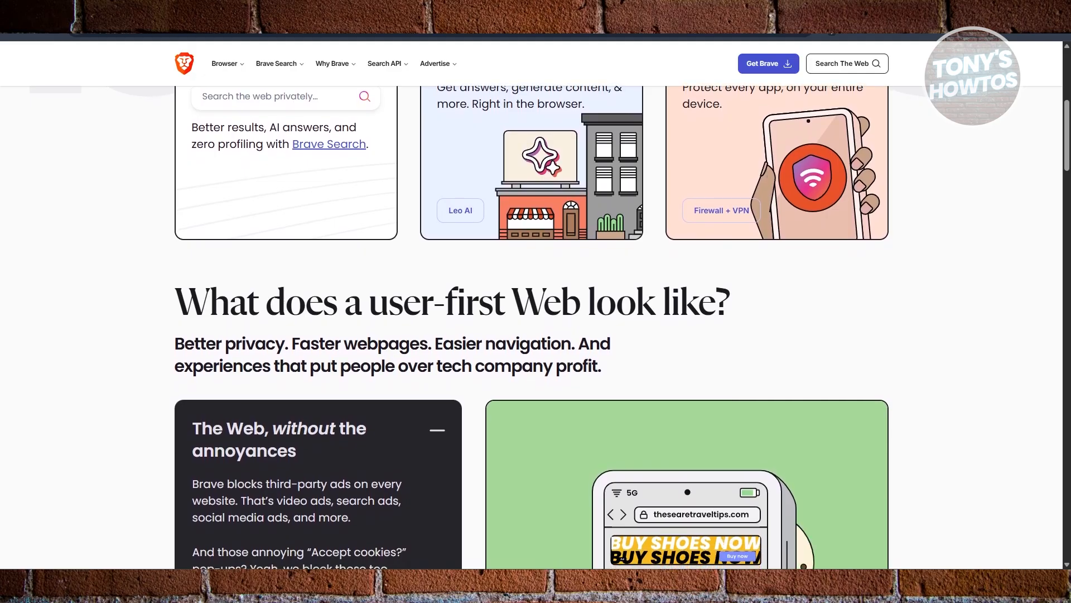
scroll(down, 3)
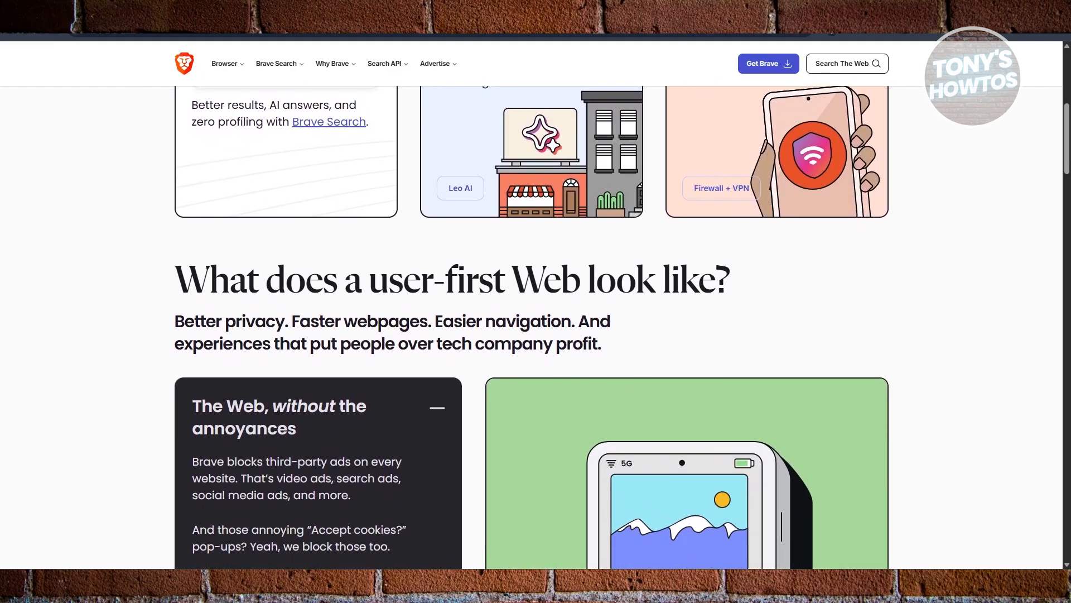
scroll(down, 3)
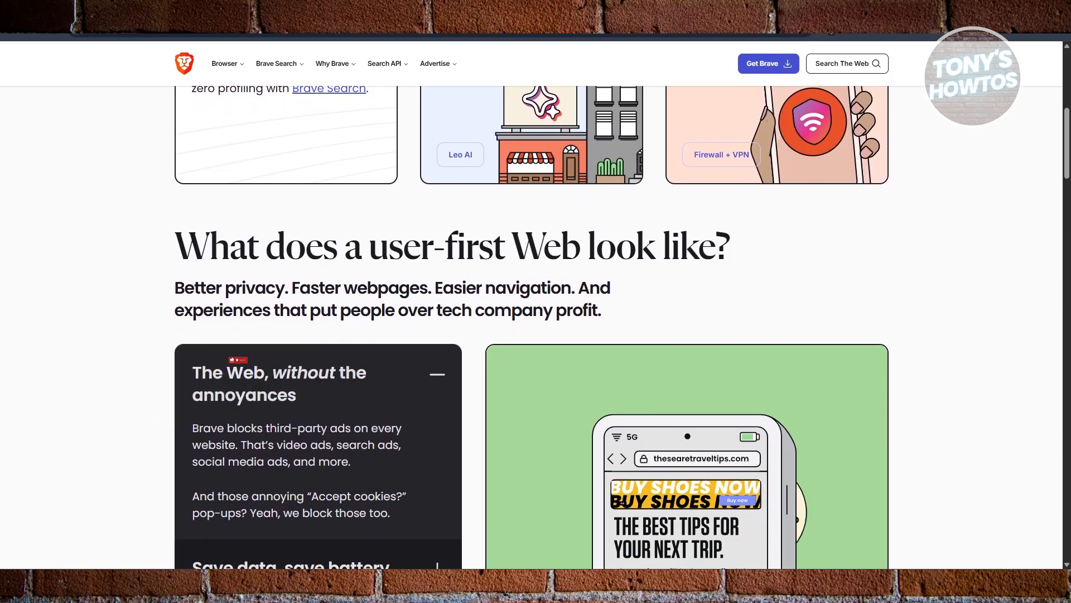
scroll(down, 3)
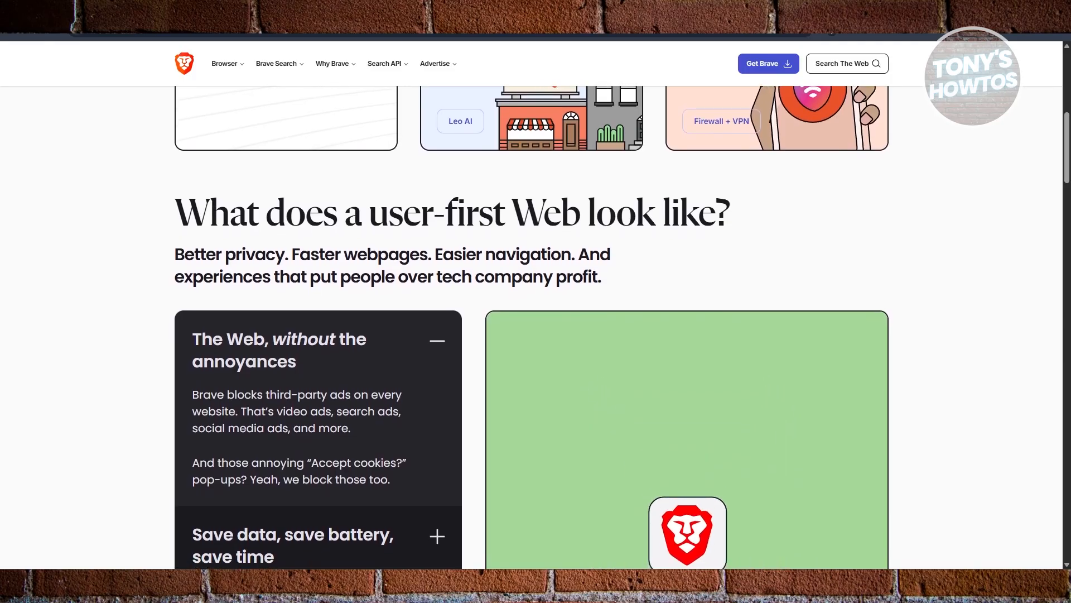
scroll(down, 3)
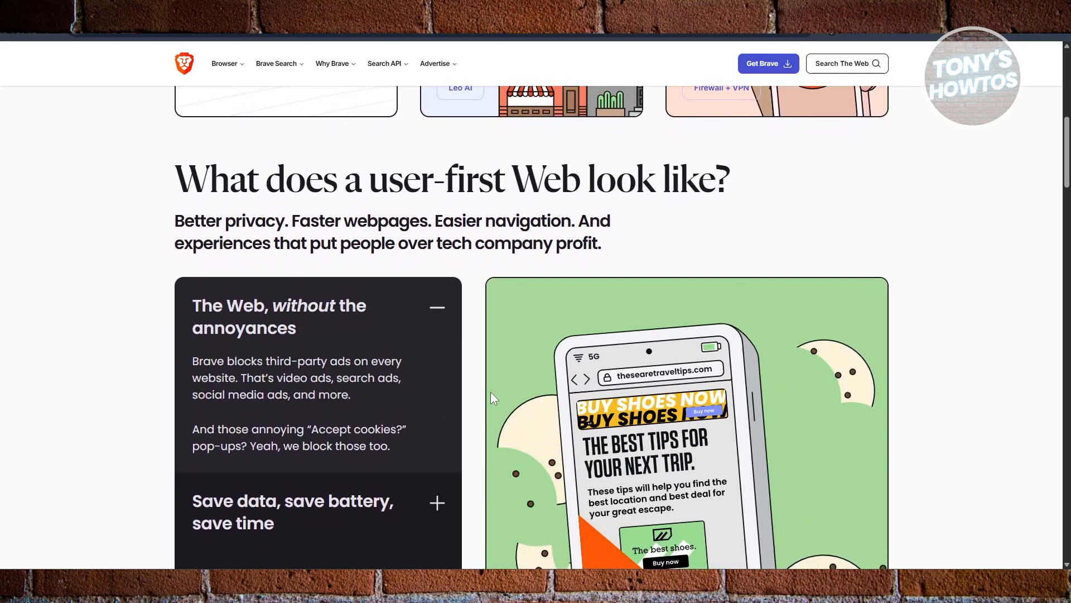
scroll(down, 3)
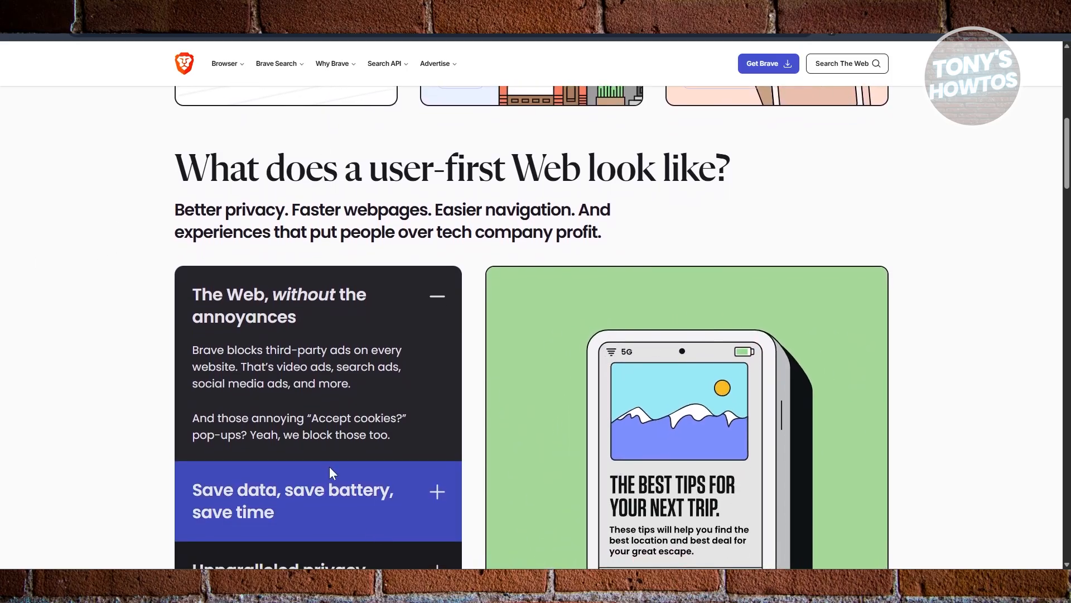
scroll(down, 3)
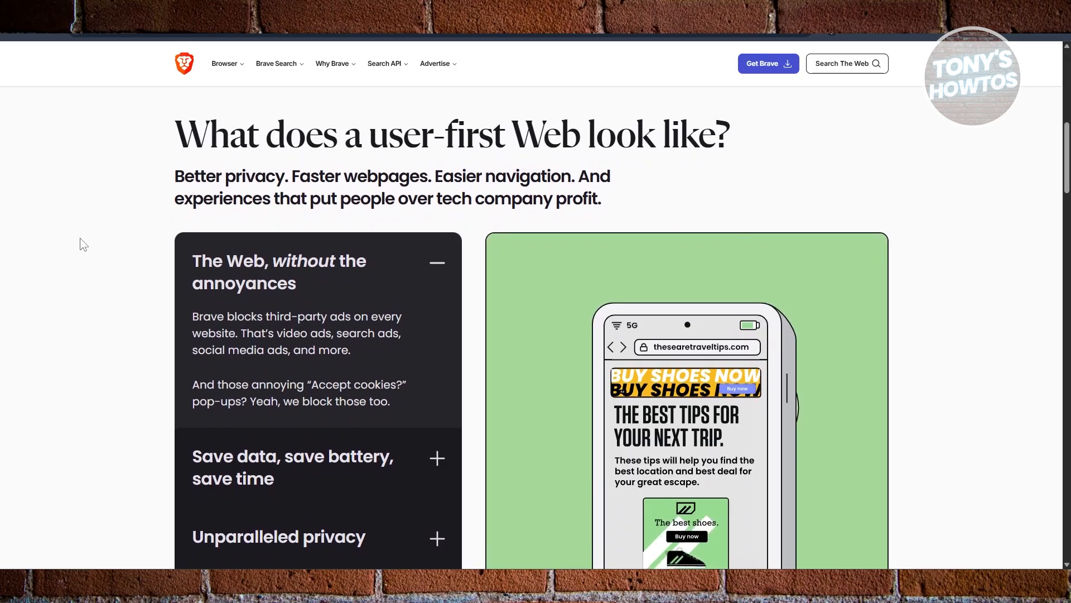
scroll(down, 3)
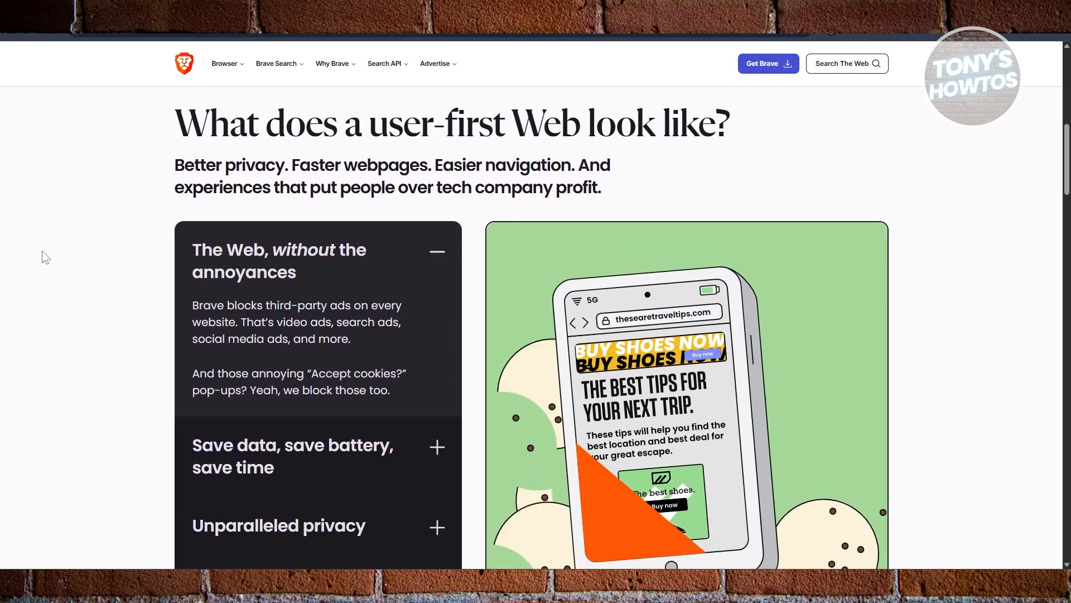
scroll(down, 3)
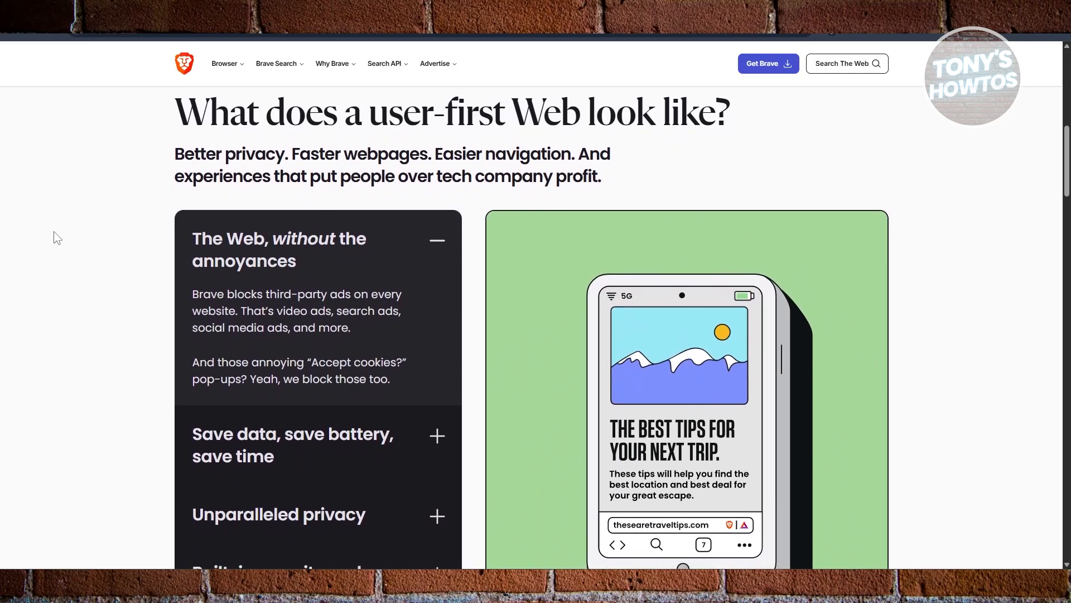
scroll(down, 3)
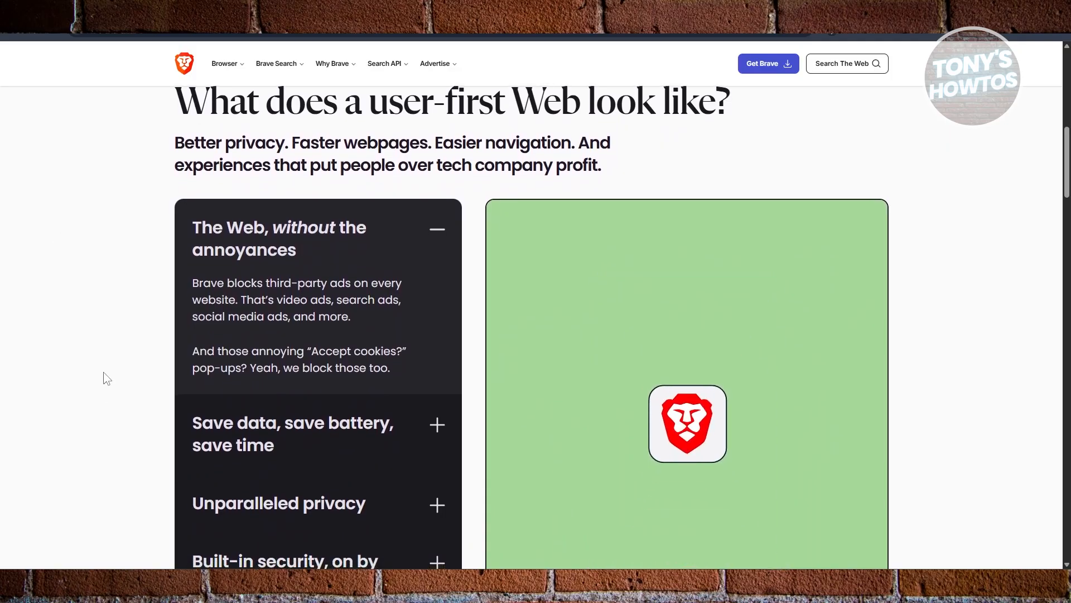
scroll(down, 3)
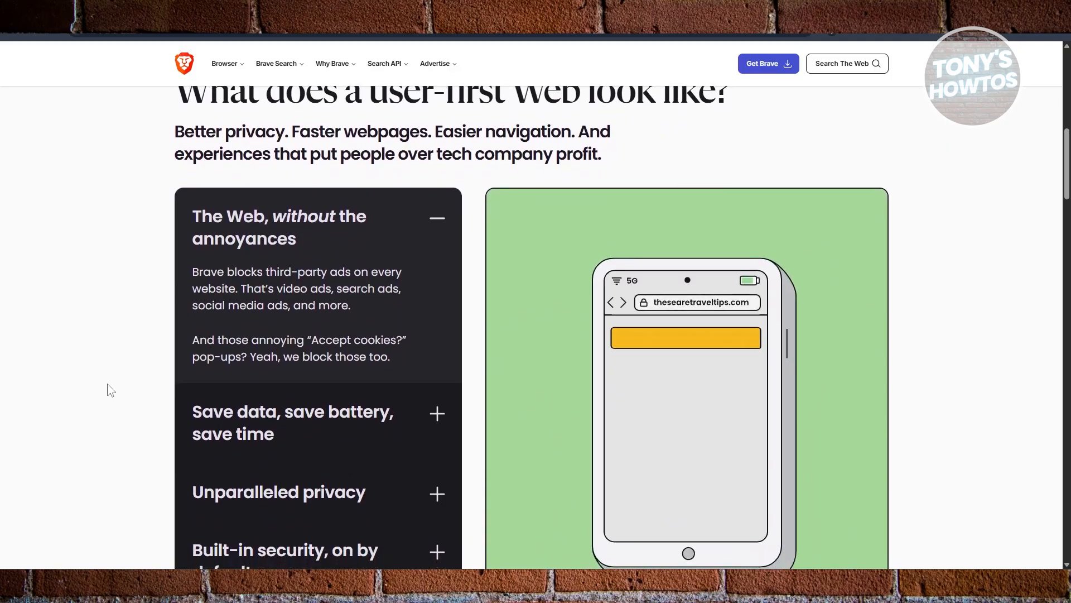
scroll(down, 3)
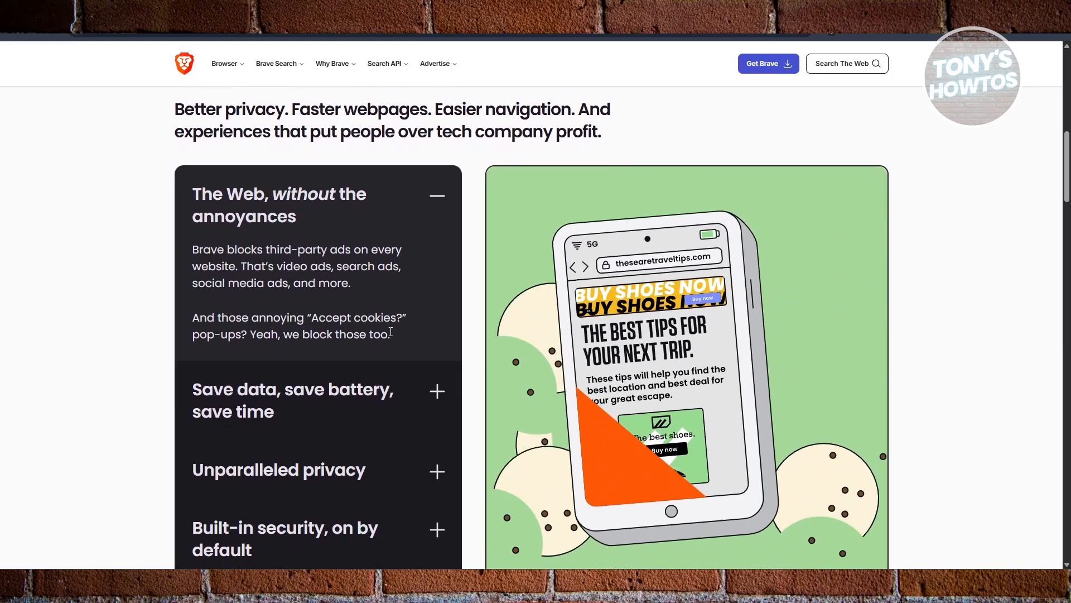
scroll(down, 3)
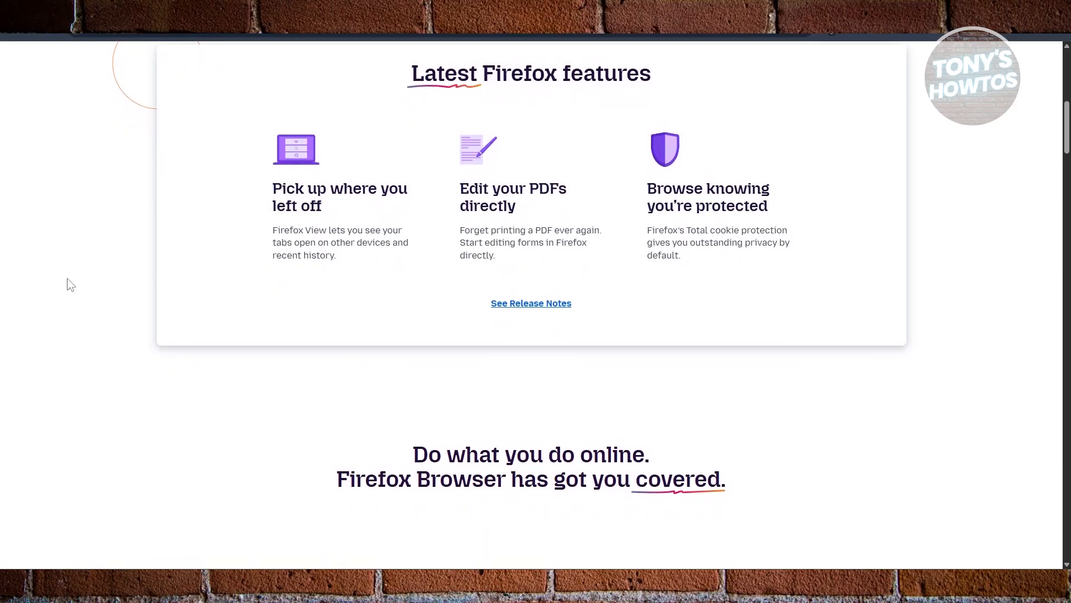
scroll(up, 3)
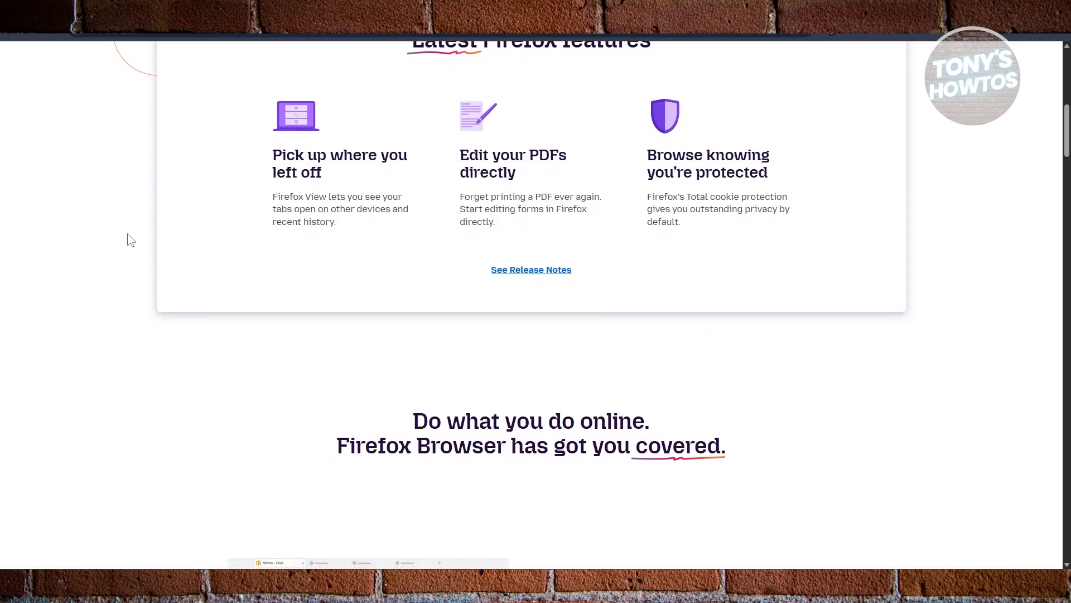
scroll(down, 3)
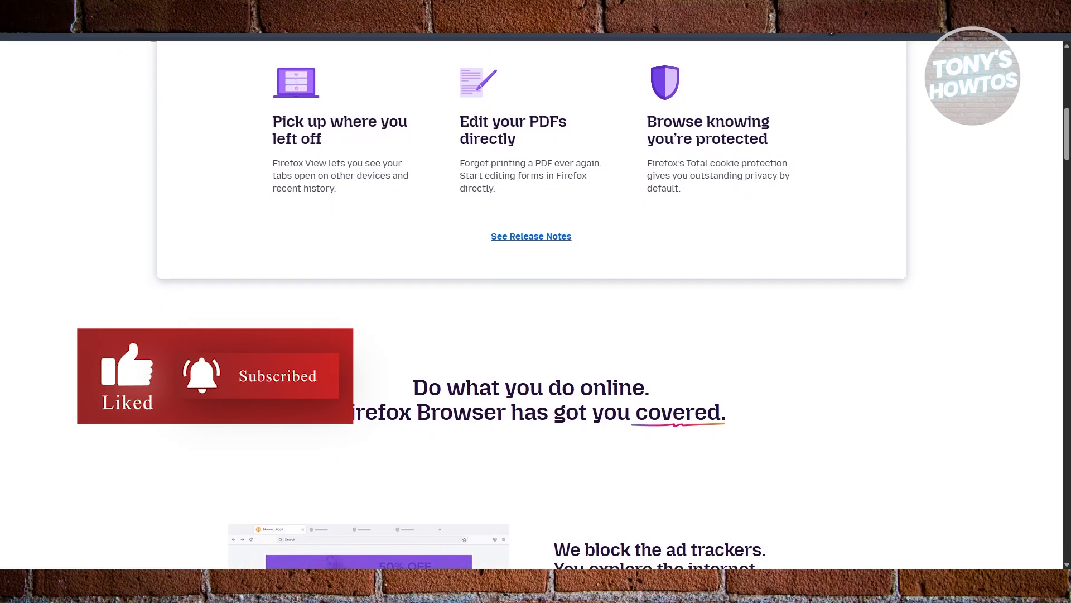
scroll(down, 3)
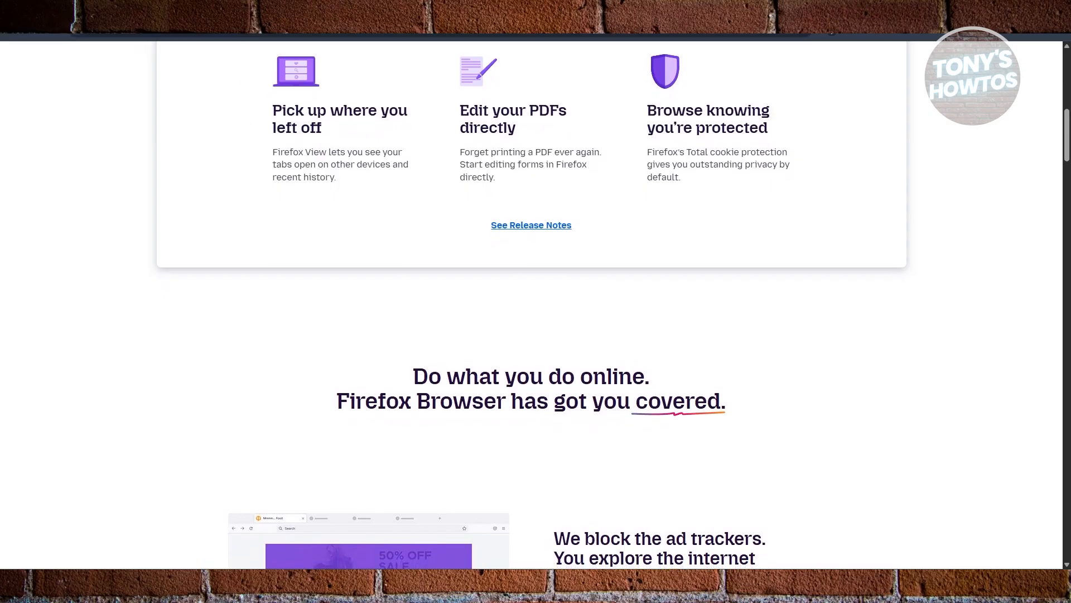
scroll(down, 3)
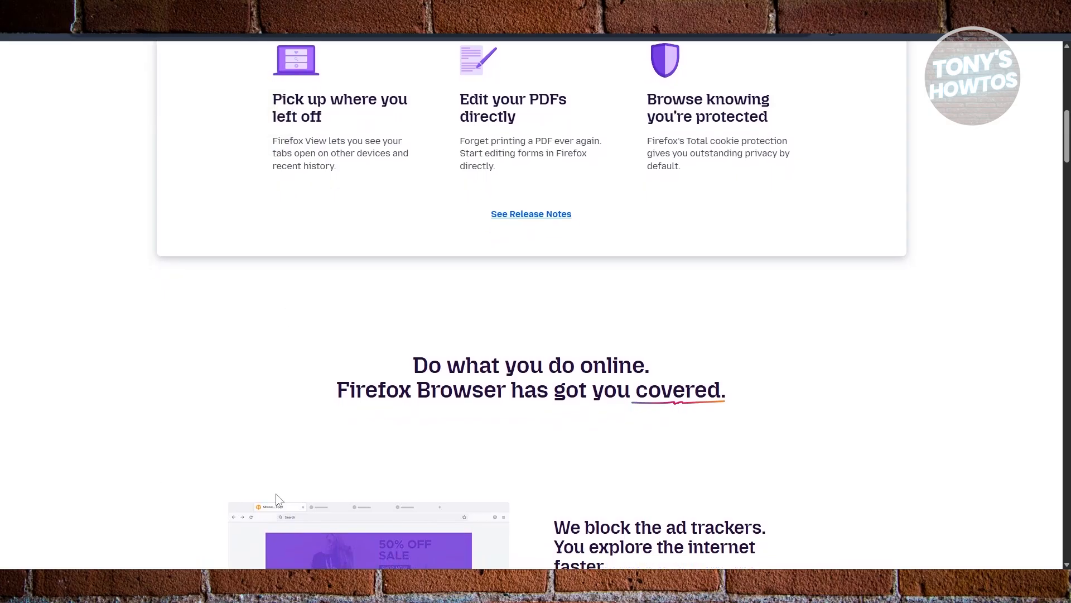
scroll(down, 3)
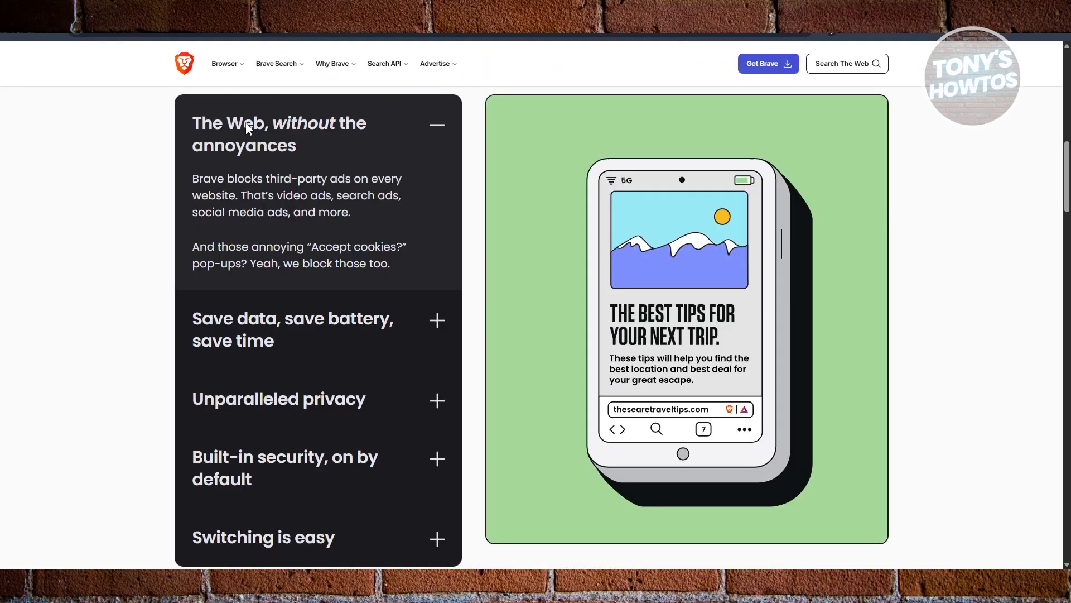
scroll(down, 3)
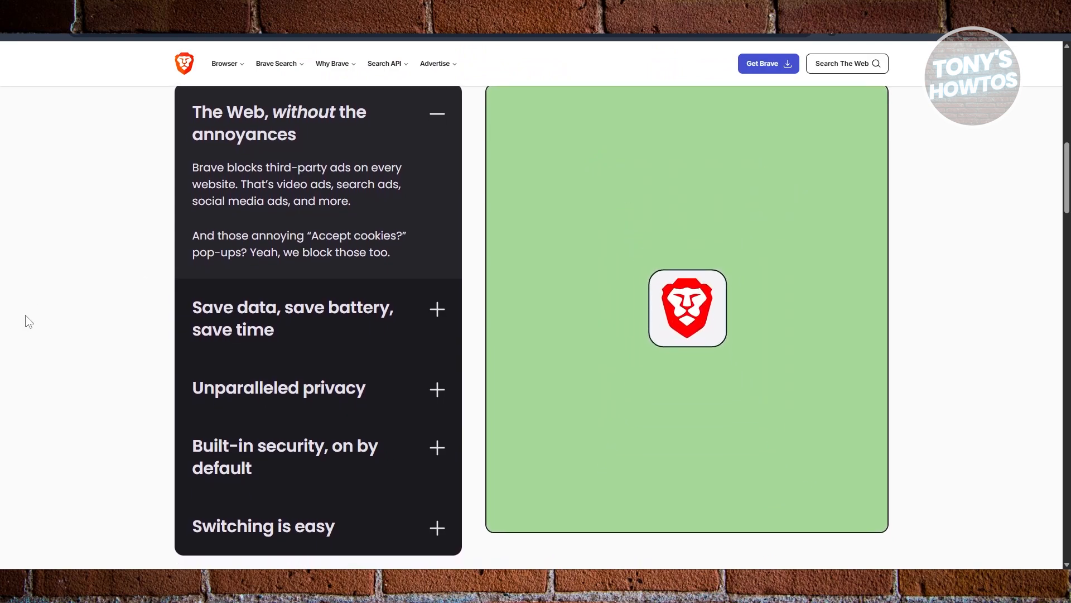
scroll(down, 3)
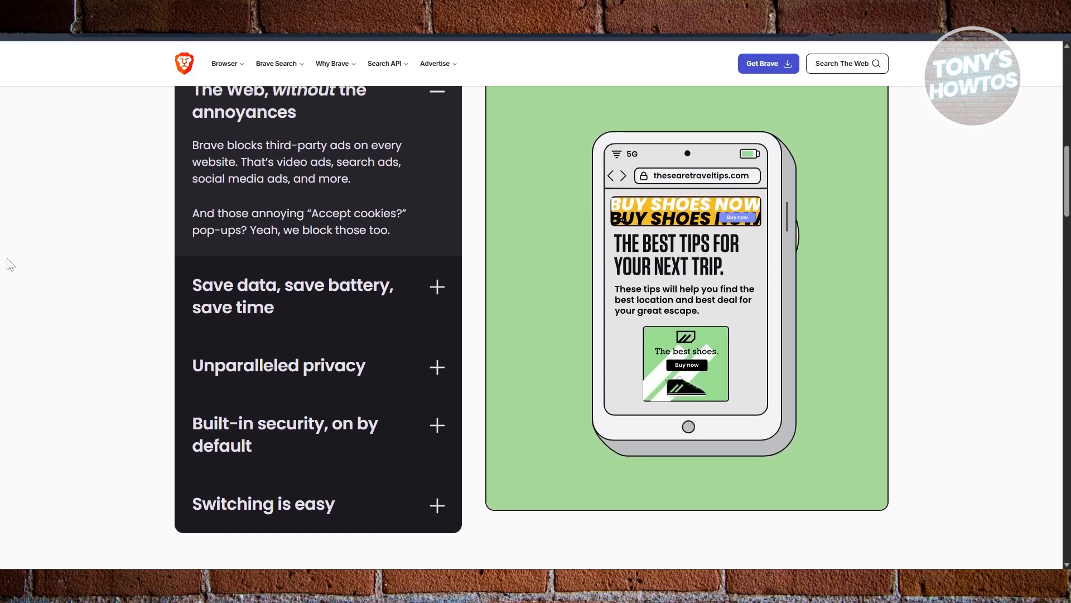
scroll(down, 3)
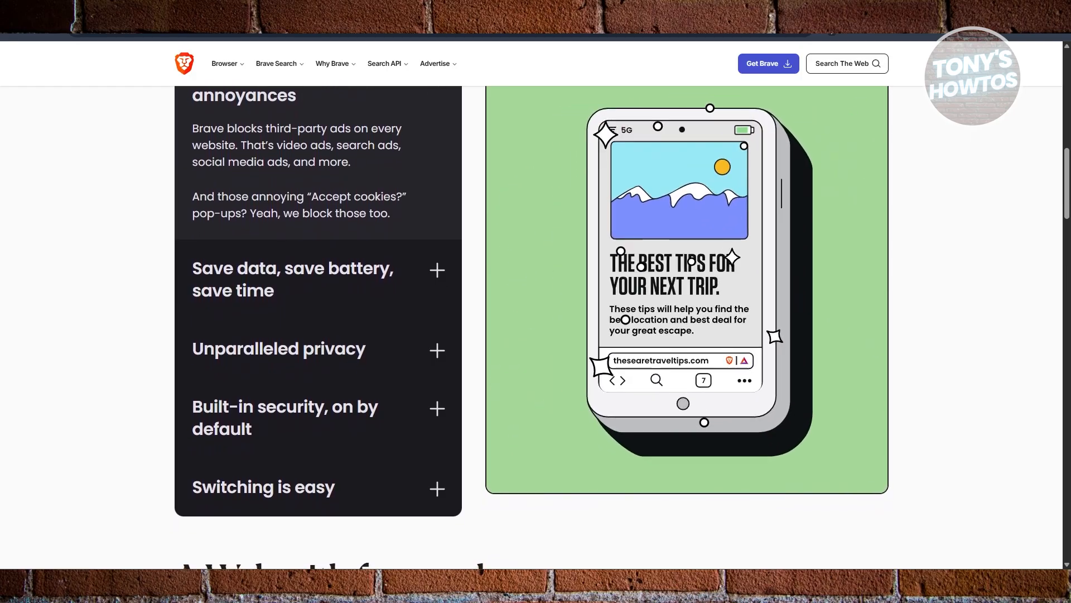
scroll(down, 3)
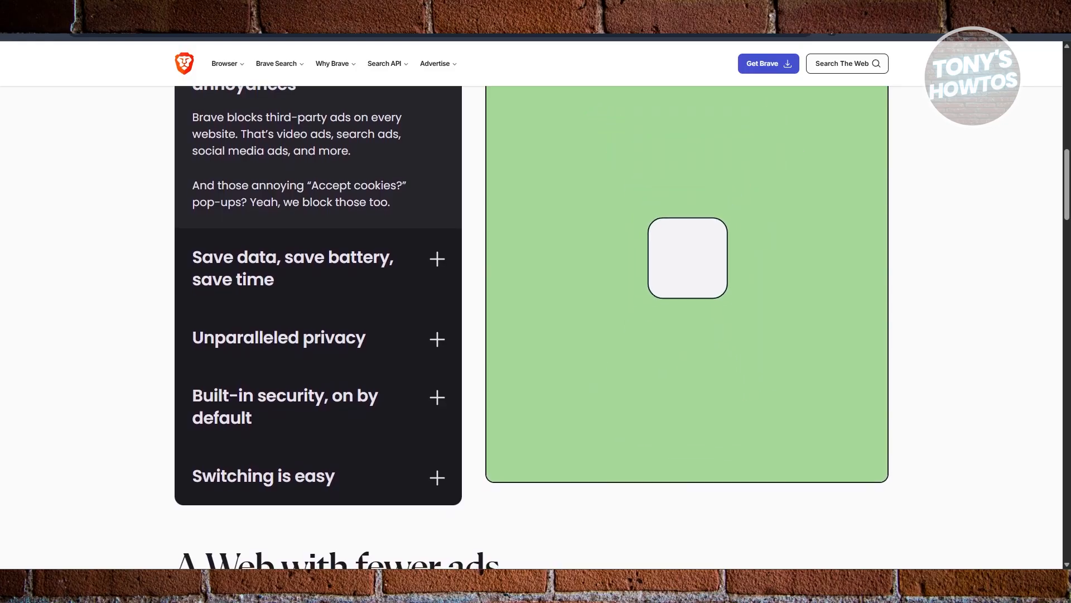
scroll(down, 3)
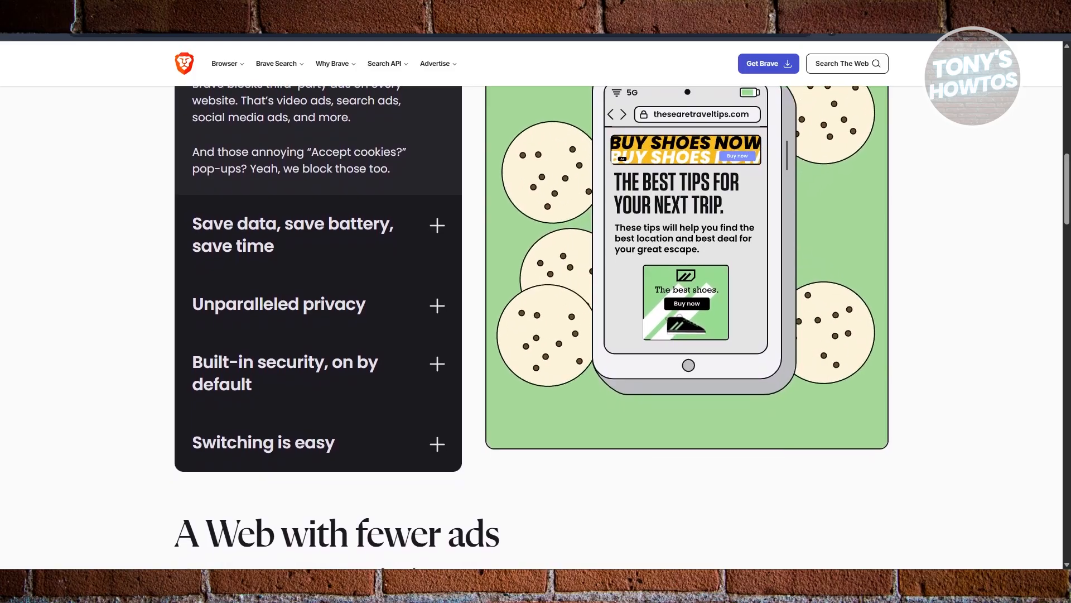
scroll(down, 3)
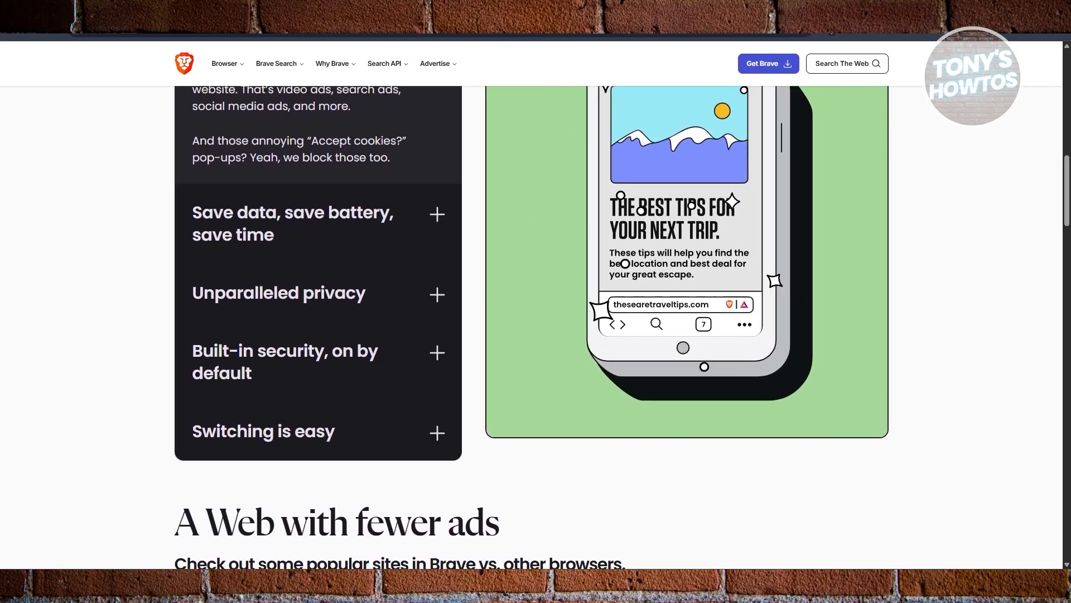
scroll(down, 3)
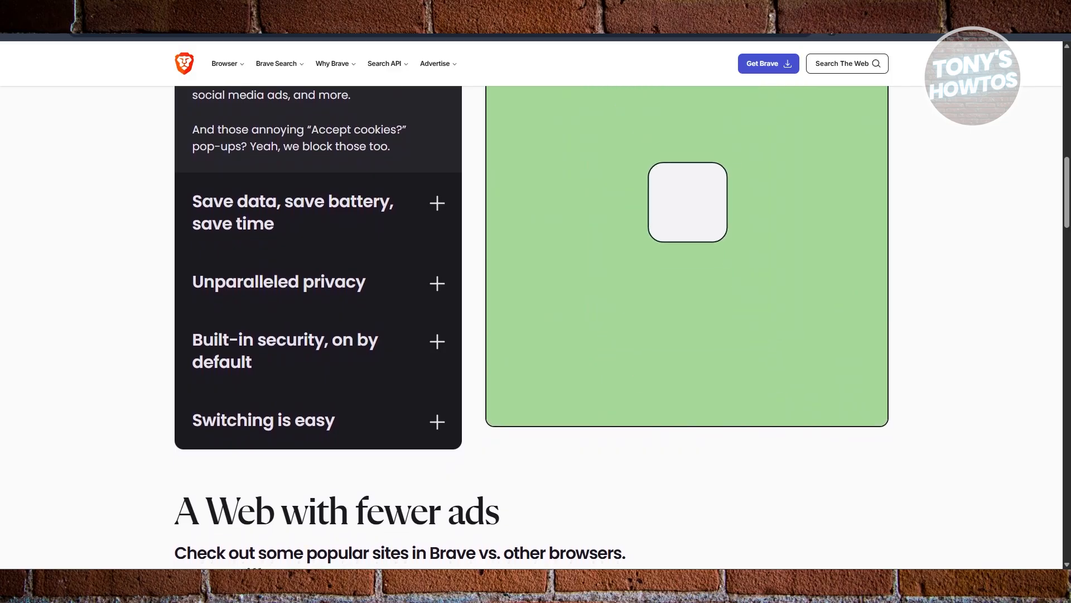
scroll(down, 3)
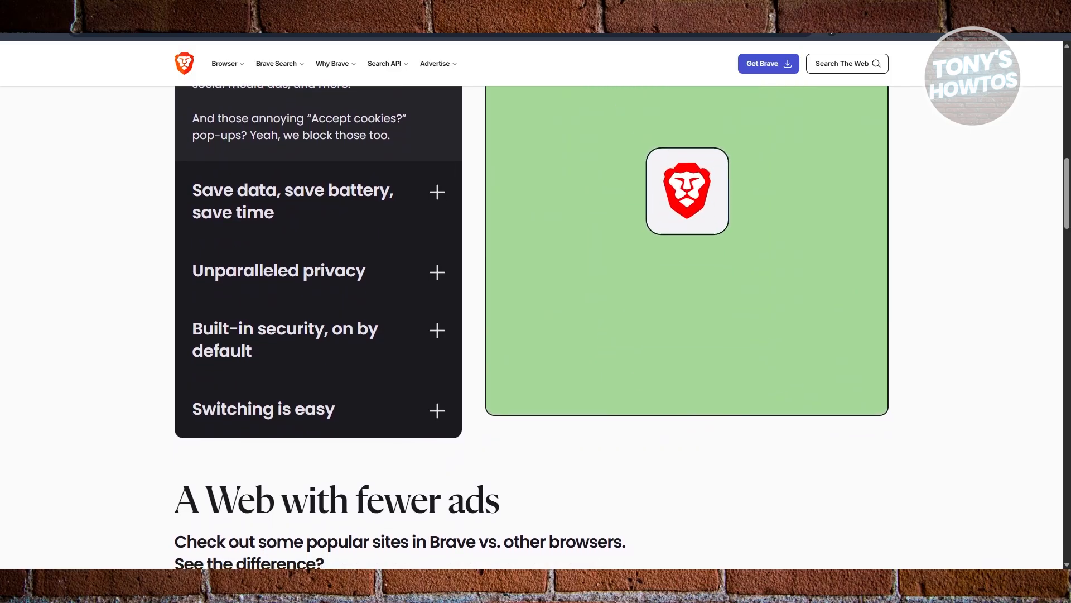
scroll(down, 3)
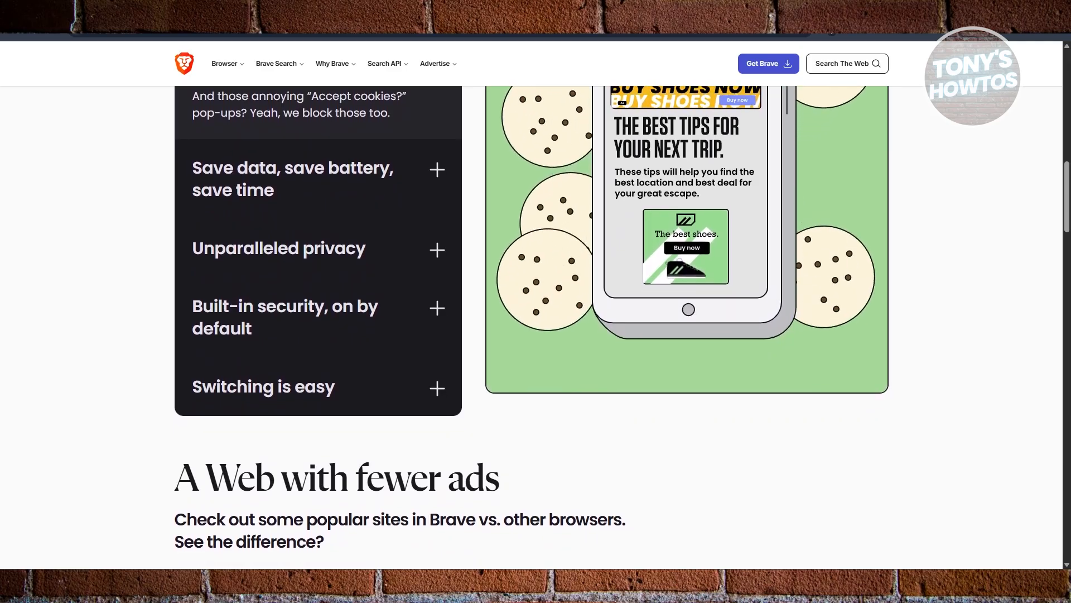
scroll(down, 3)
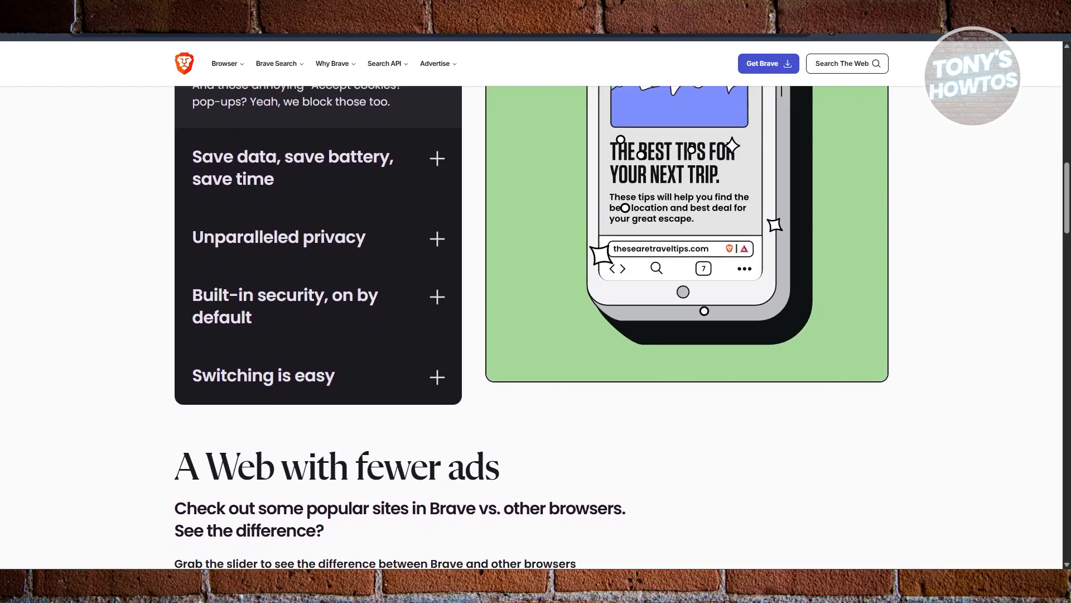
scroll(down, 3)
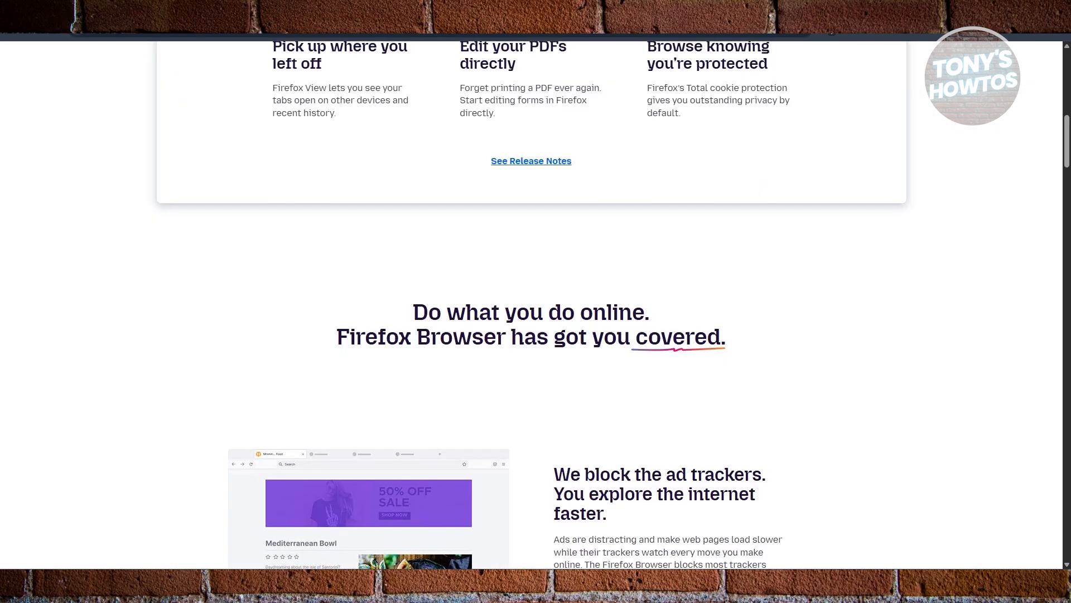
scroll(down, 3)
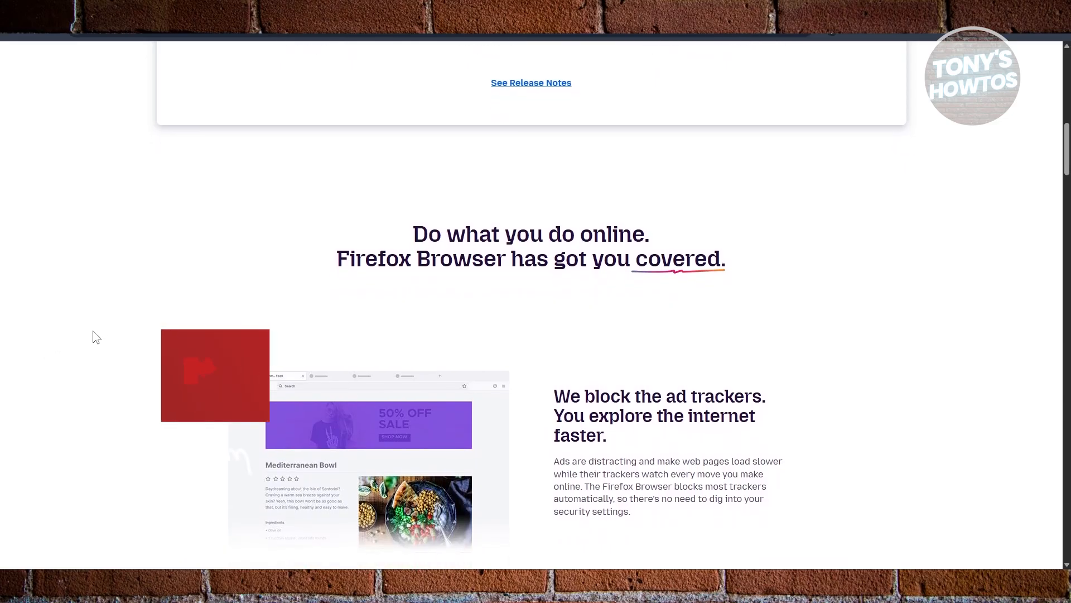
scroll(up, 3)
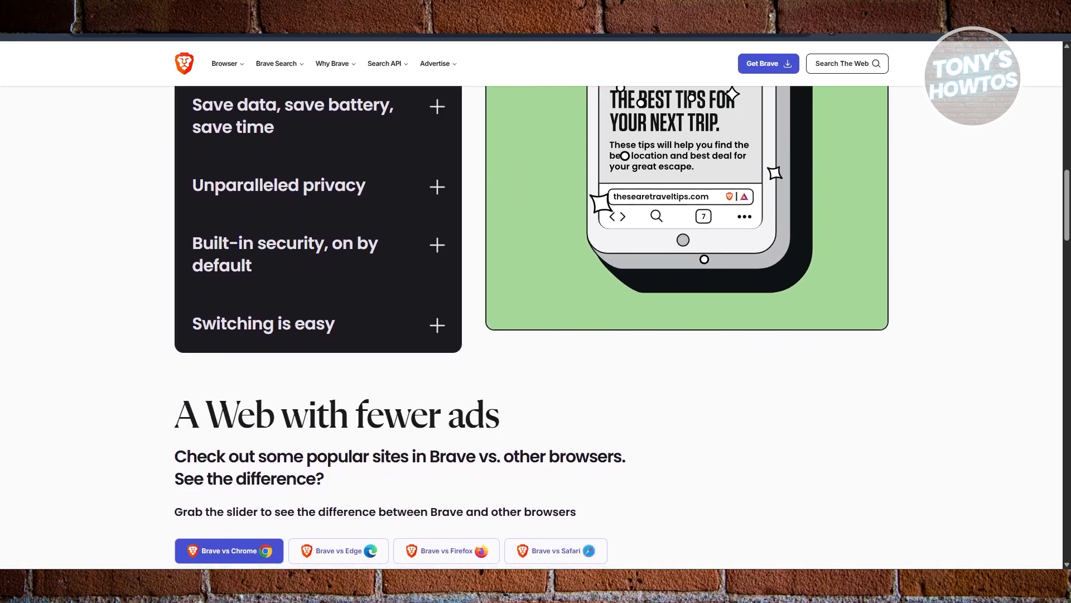
scroll(down, 3)
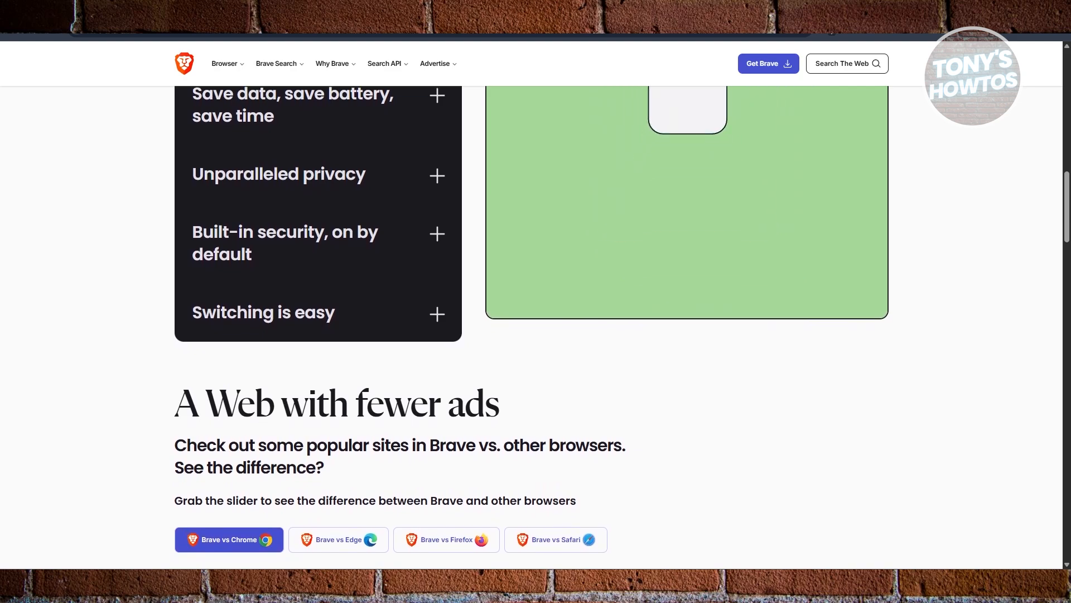
scroll(down, 3)
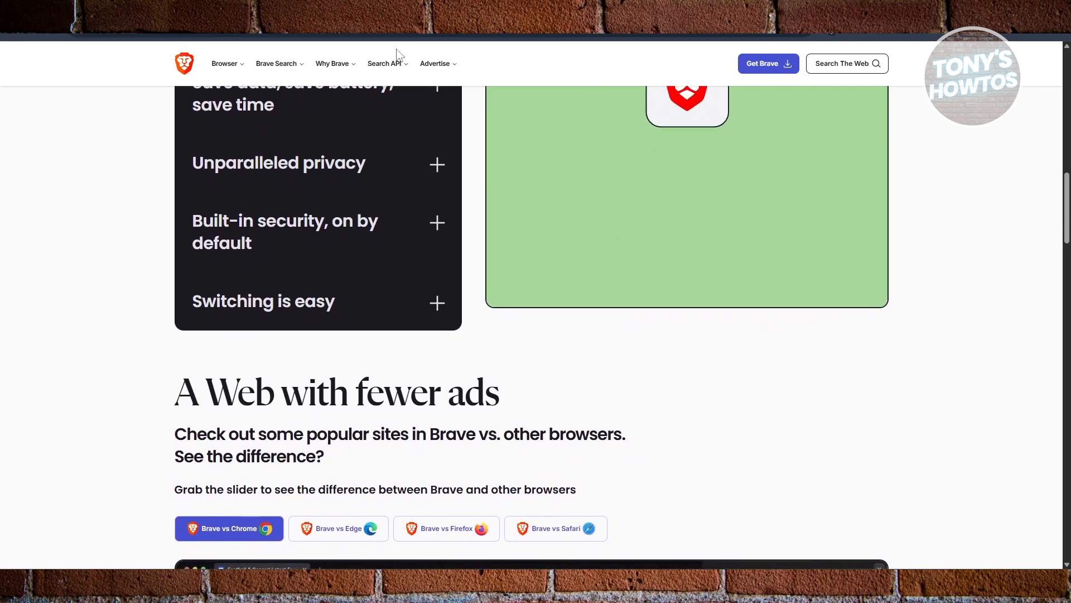
scroll(down, 3)
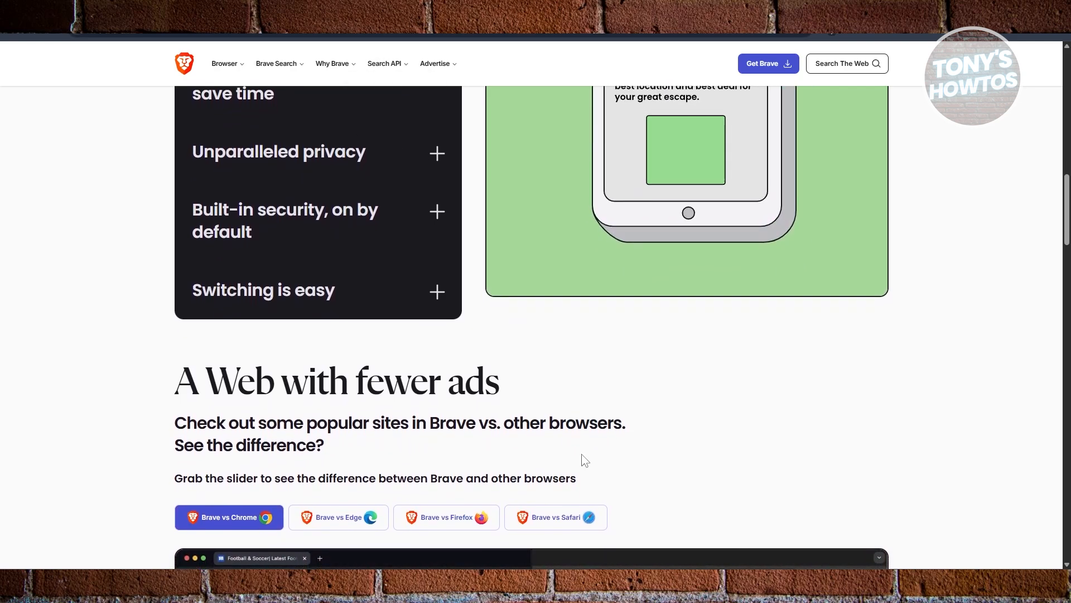
scroll(down, 3)
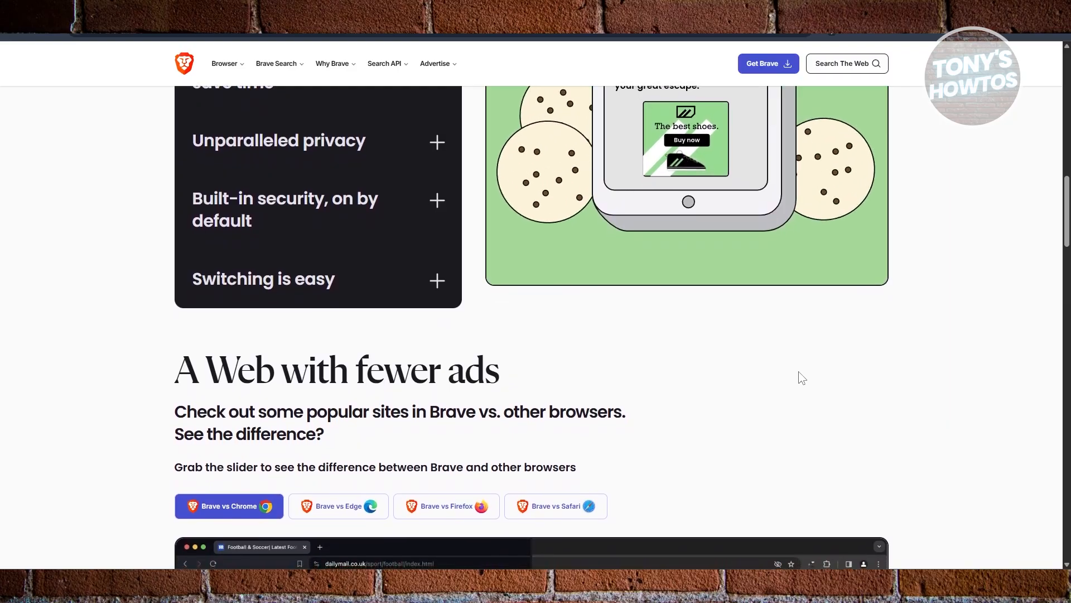
scroll(down, 3)
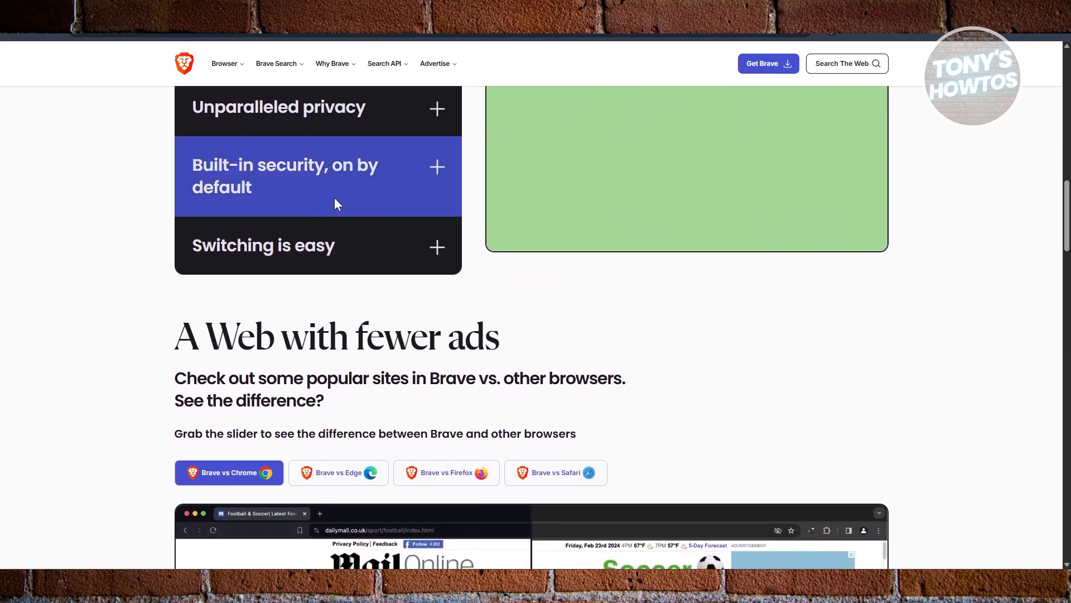
scroll(down, 3)
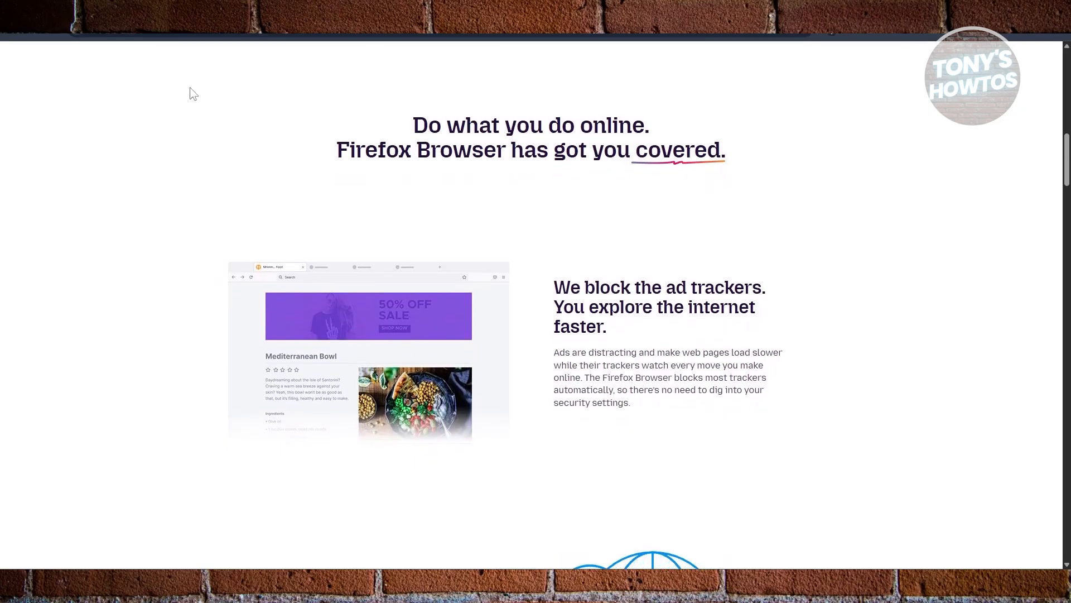
scroll(down, 3)
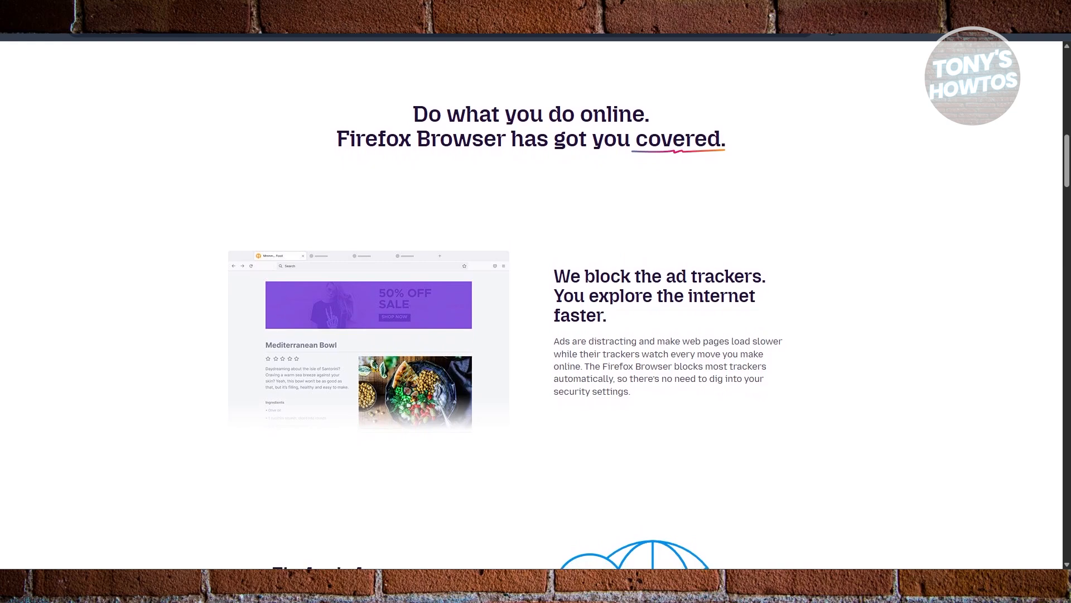
scroll(down, 3)
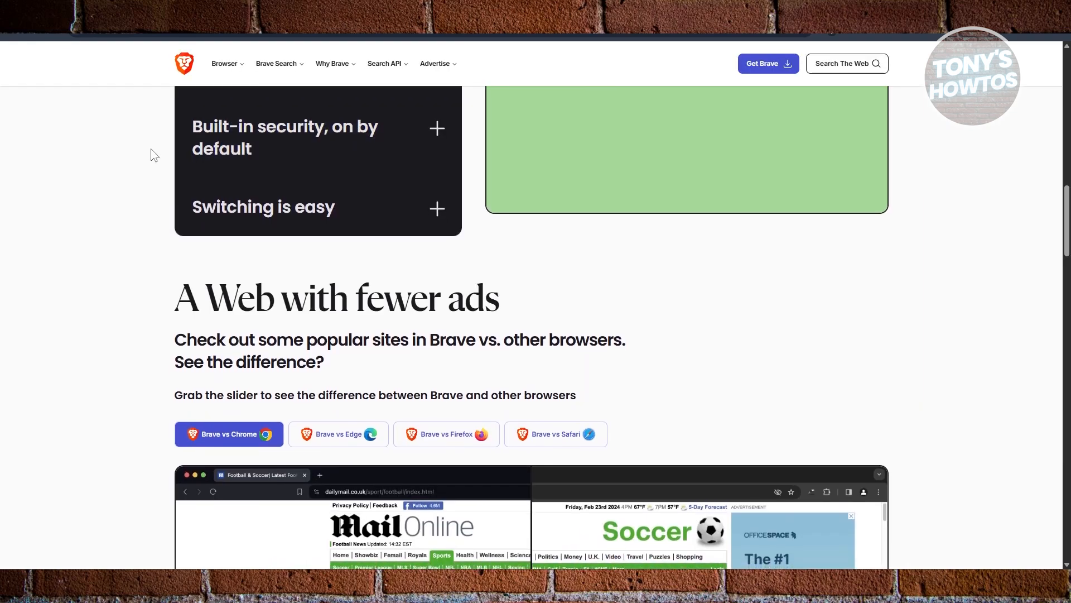
scroll(down, 3)
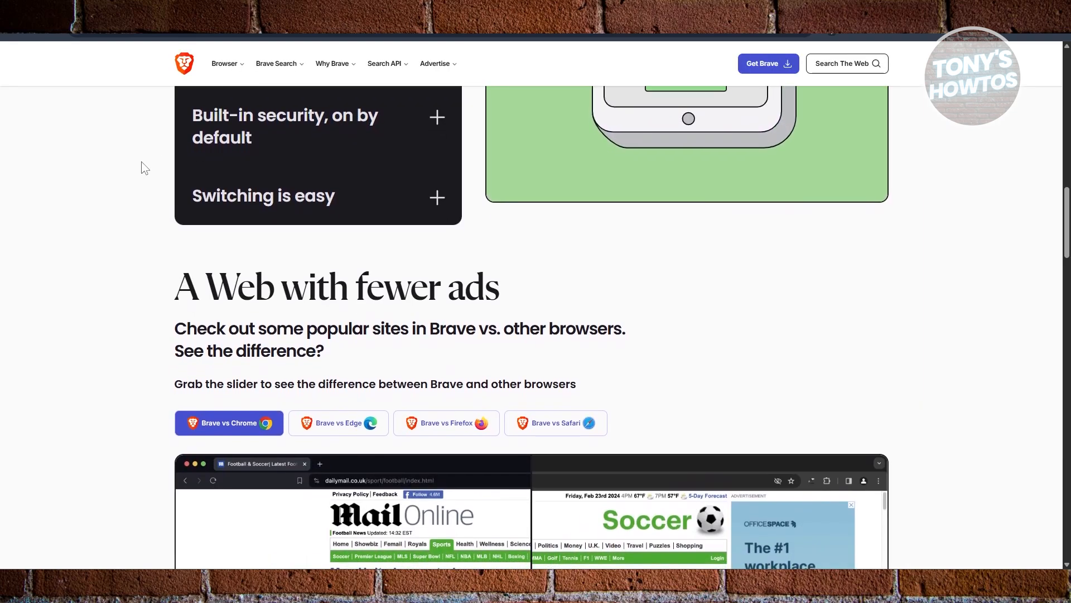
scroll(down, 3)
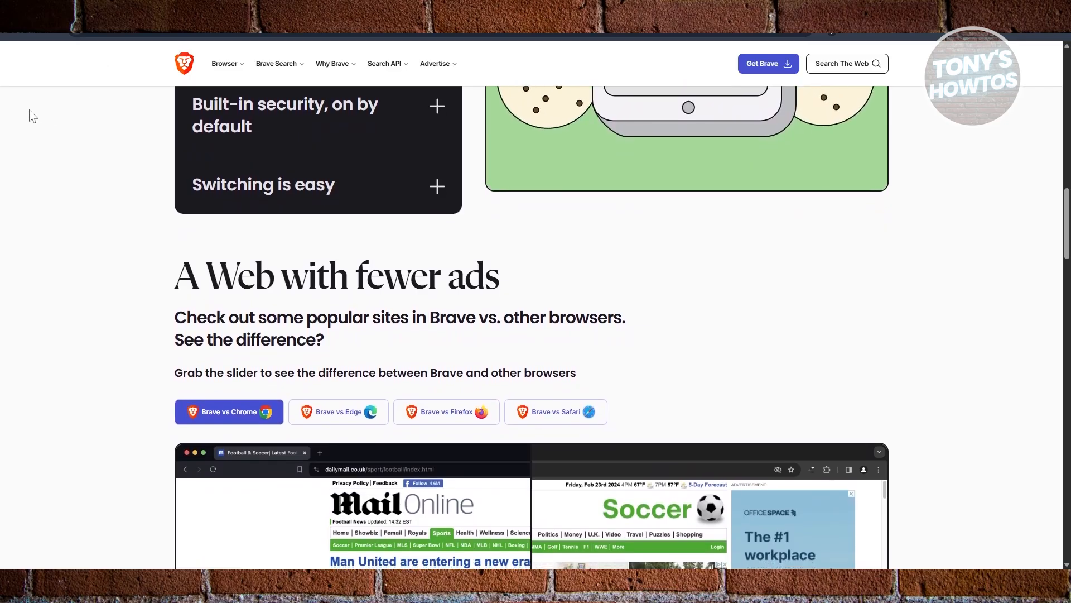
scroll(down, 3)
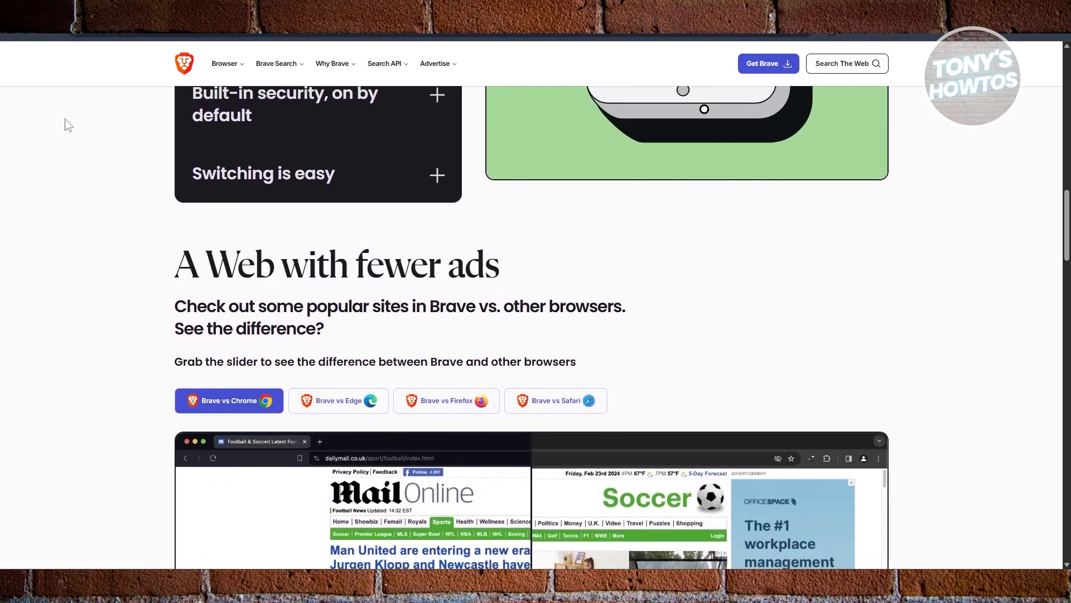
scroll(down, 3)
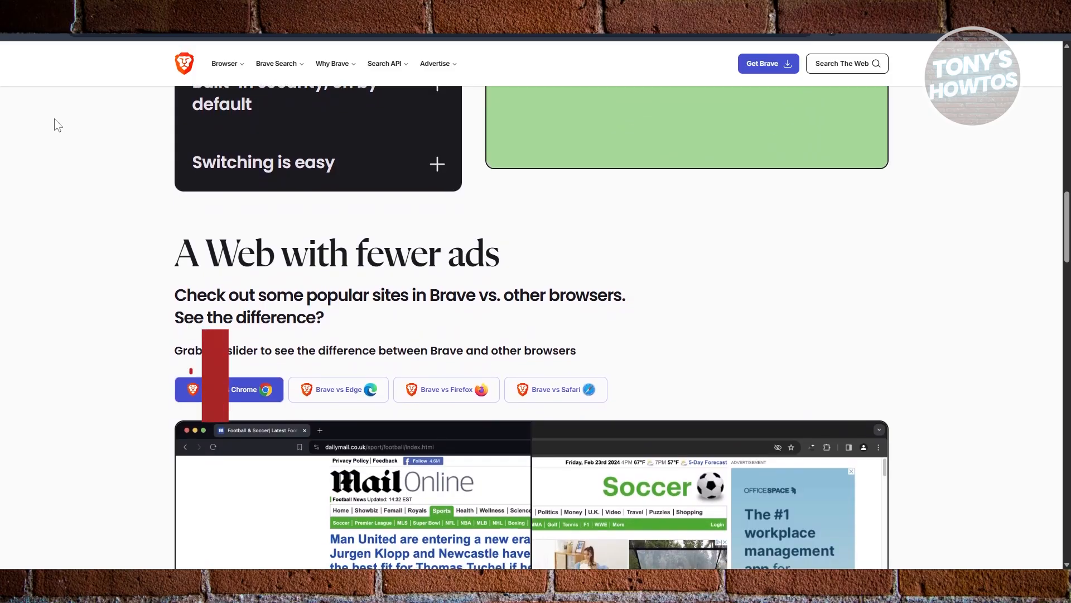